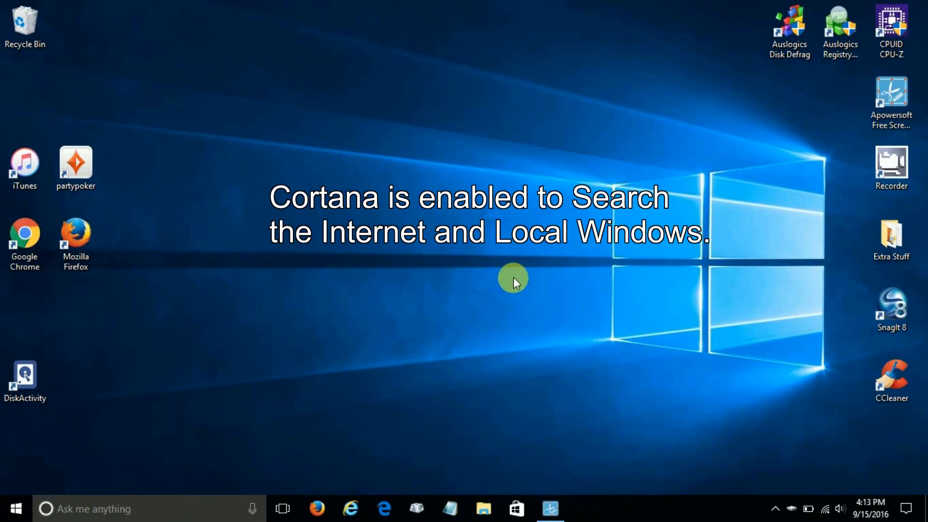
{"action": "mouse_move", "coordinate": [136, 372]}
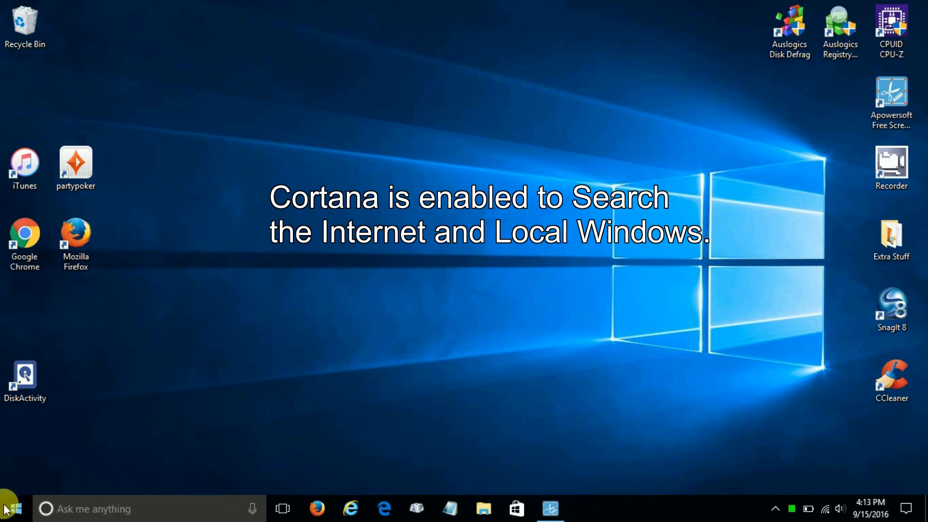
- Run winver to show Windows 10 Pro version 1607, OS Build 14393.187
{"action": "right_click", "coordinate": [11, 508]}
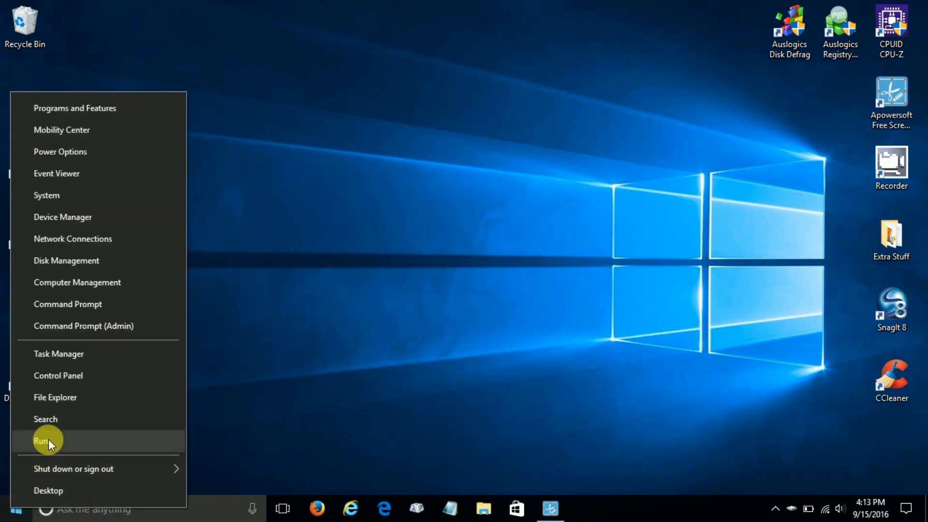
{"action": "left_click", "coordinate": [41, 440]}
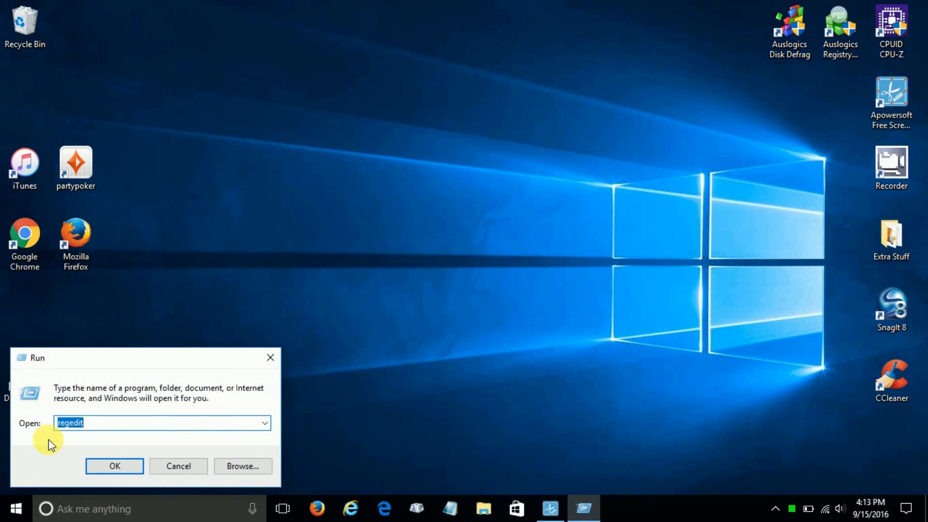
{"action": "type", "text": "win"}
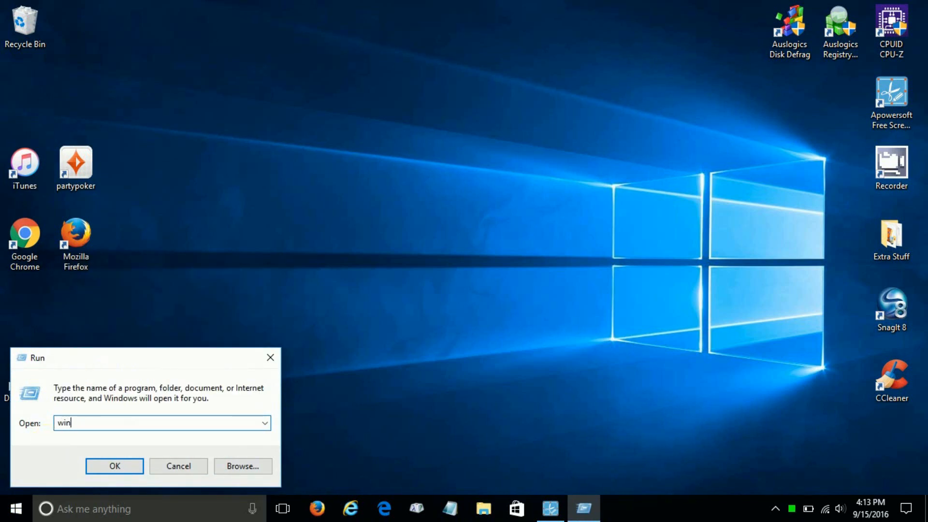
{"action": "type", "text": "ver"}
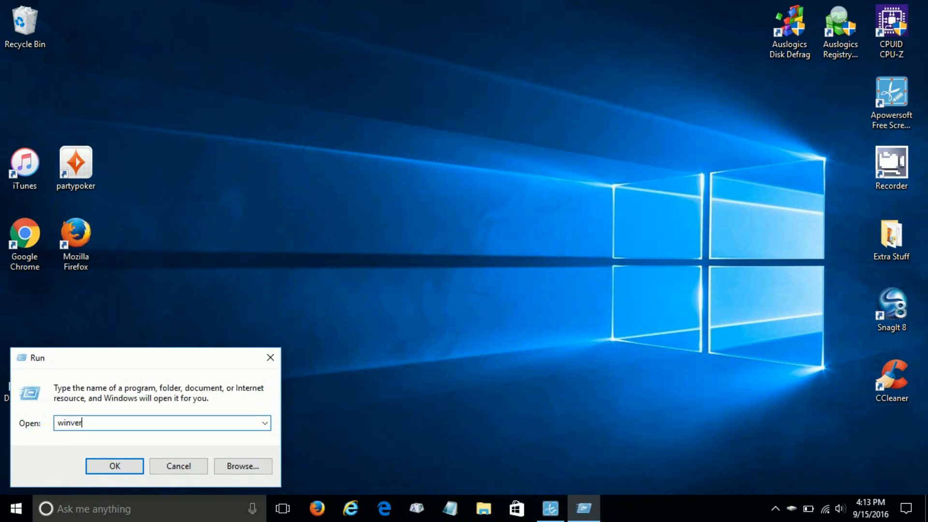
{"action": "left_click", "coordinate": [115, 466]}
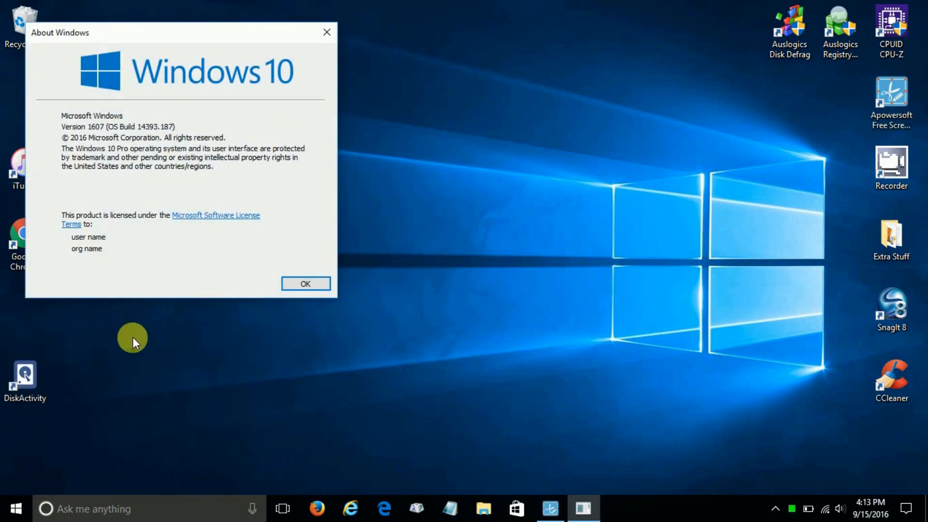
{"action": "mouse_move", "coordinate": [100, 137]}
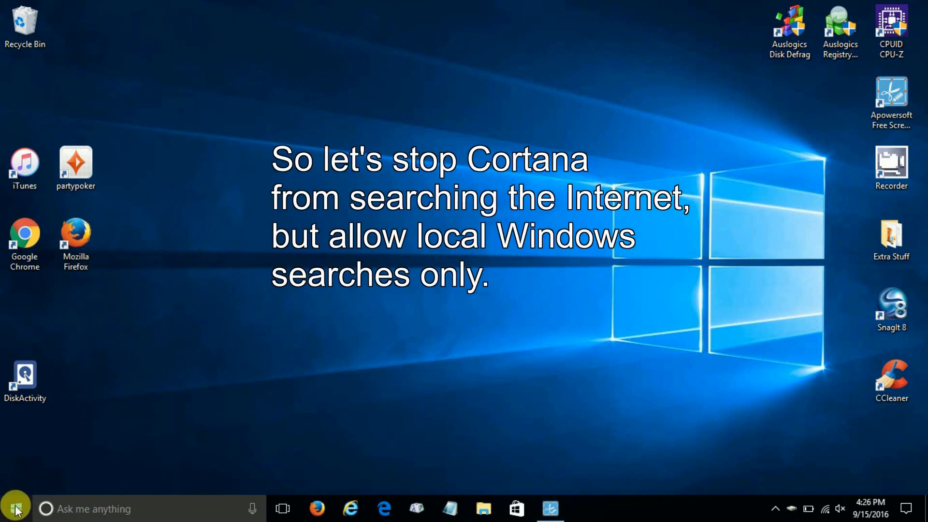
- Launch regedit from the Run dialog, bringing up the permission prompt
{"action": "right_click", "coordinate": [11, 509]}
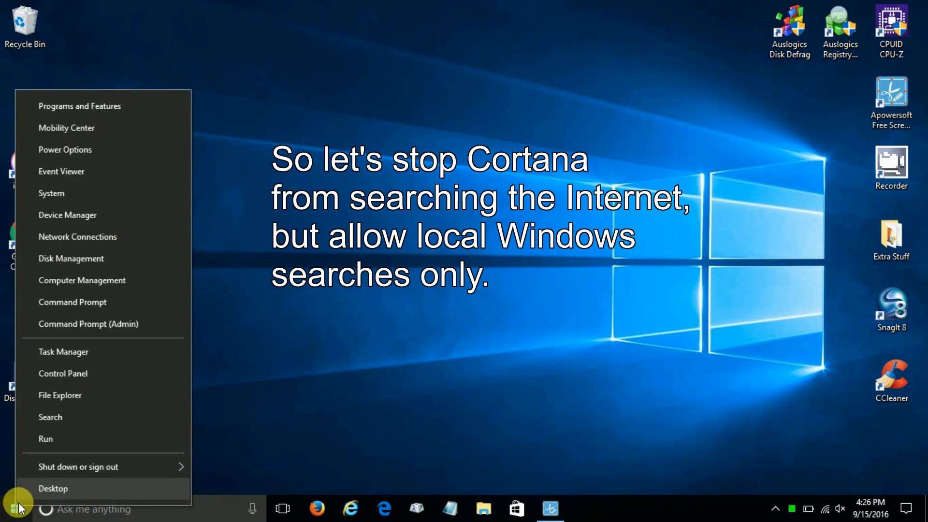
{"action": "mouse_move", "coordinate": [65, 441]}
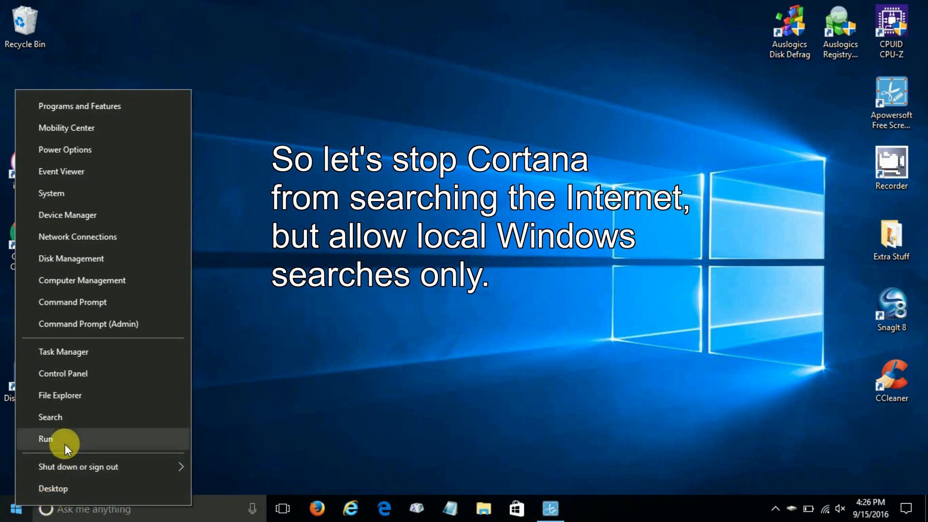
{"action": "left_click", "coordinate": [46, 438]}
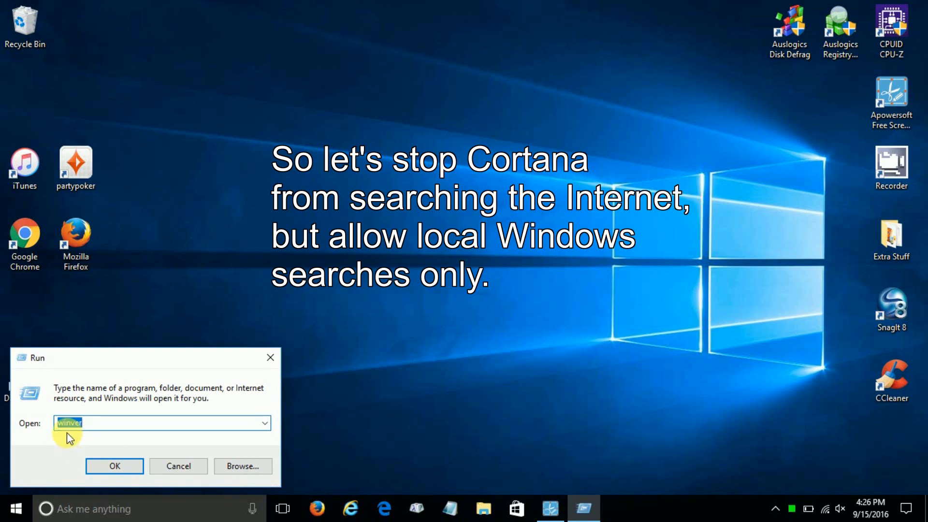
{"action": "type", "text": "re"}
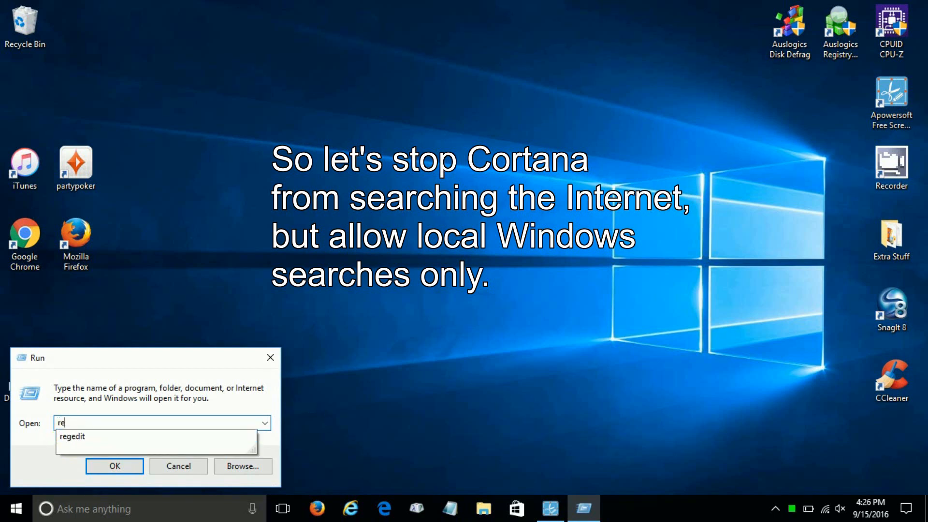
{"action": "type", "text": "g"}
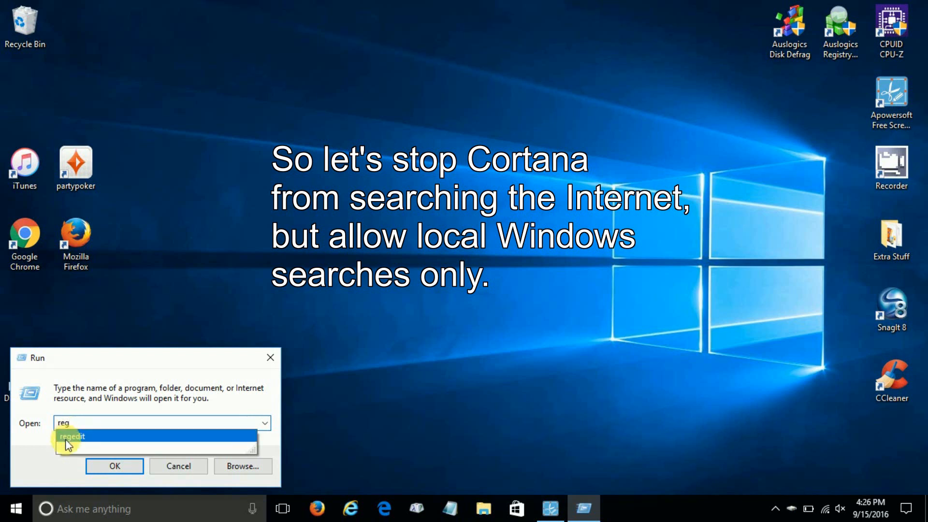
{"action": "left_click", "coordinate": [72, 436]}
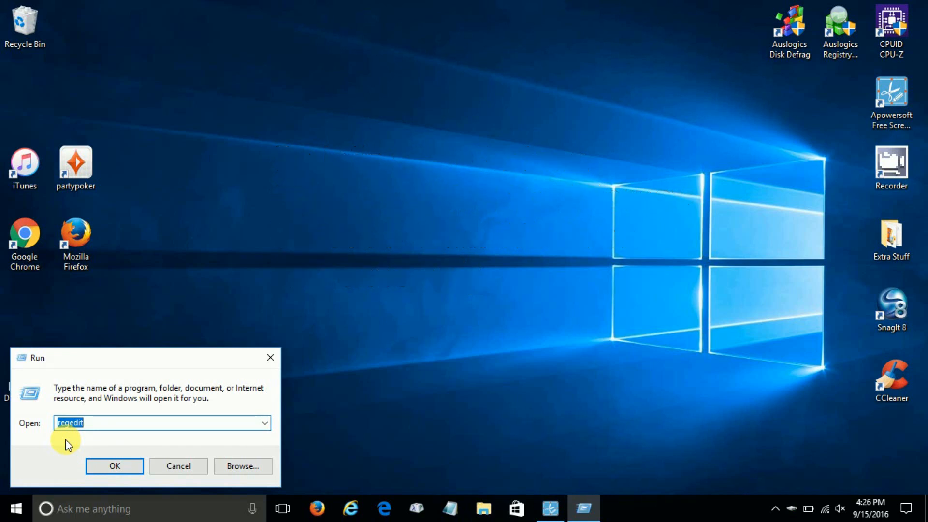
{"action": "left_click", "coordinate": [114, 466]}
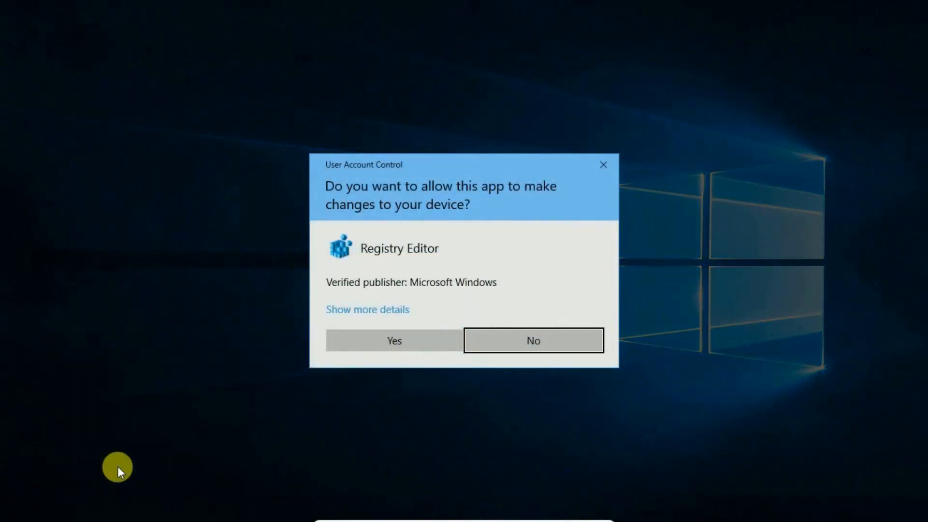
{"action": "mouse_move", "coordinate": [384, 230]}
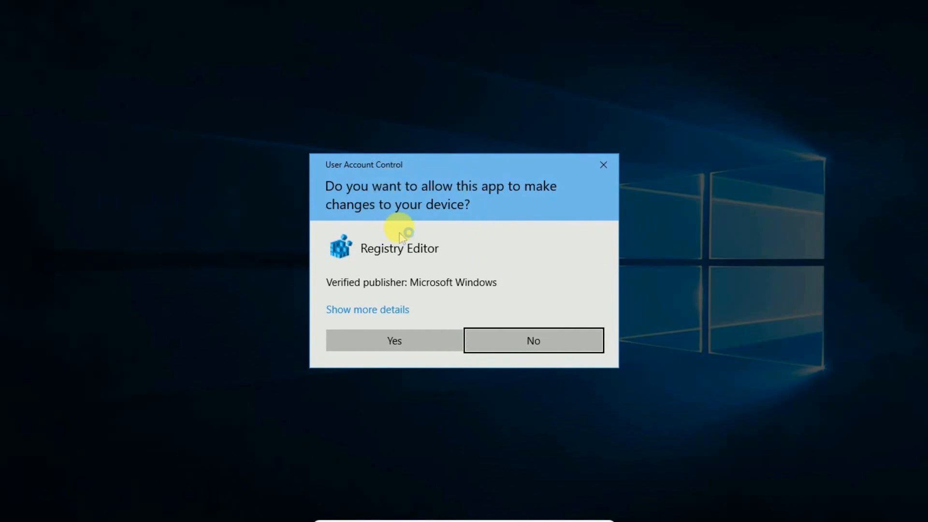
{"action": "mouse_move", "coordinate": [404, 235]}
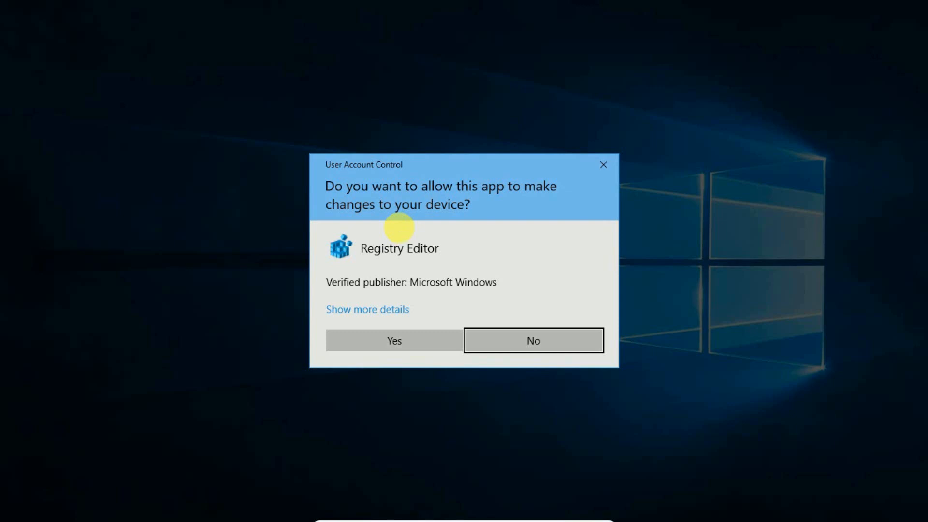
{"action": "mouse_move", "coordinate": [409, 383]}
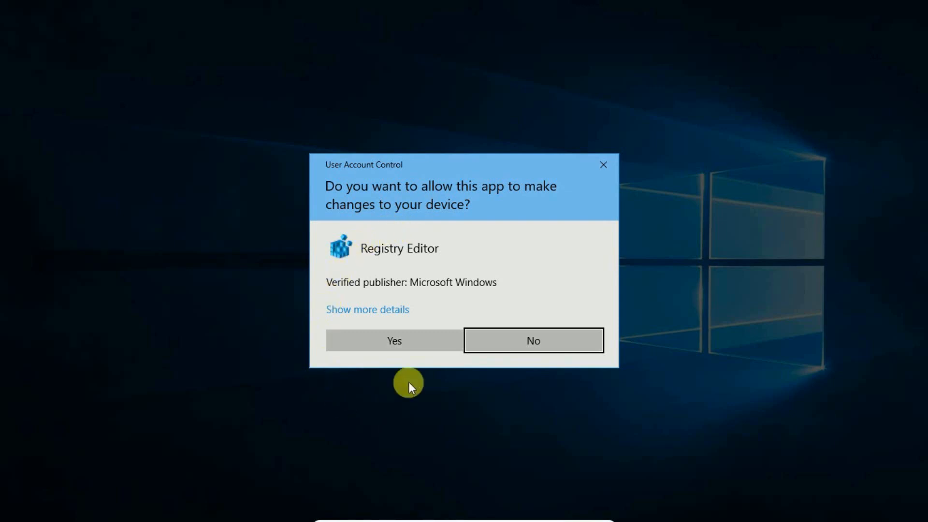
{"action": "mouse_move", "coordinate": [394, 341]}
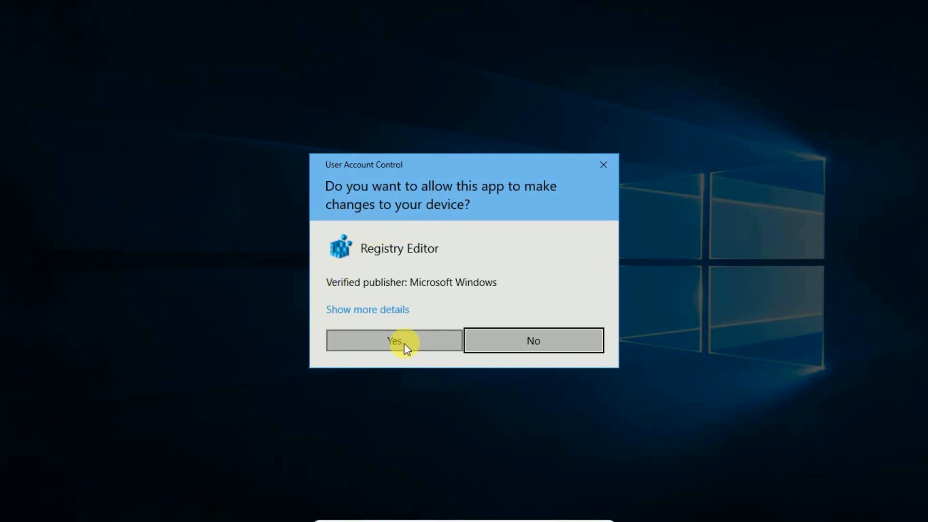
- Approve the User Account Control prompt so Registry Editor opens
{"action": "left_click", "coordinate": [395, 341]}
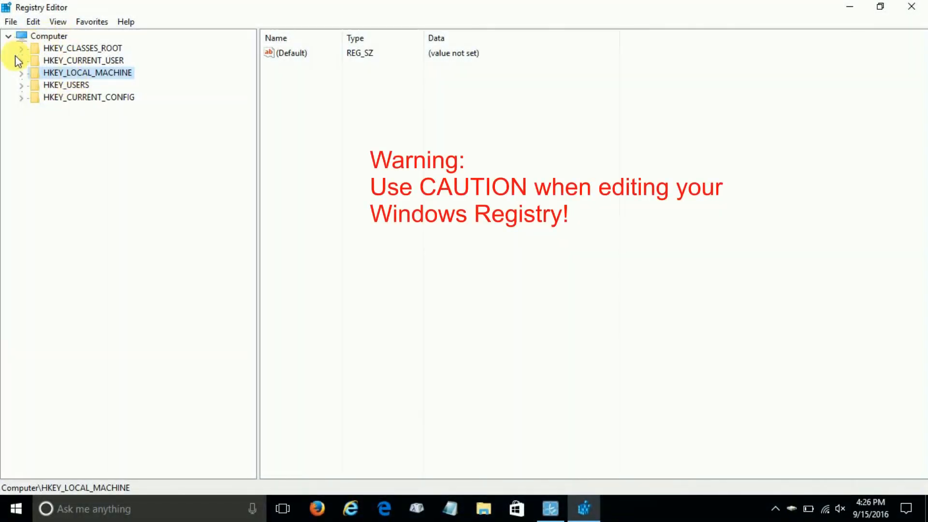
- Expand HKEY_LOCAL_MACHINE, SOFTWARE and Policies to reveal the Microsoft\Windows key
{"action": "left_click", "coordinate": [21, 72]}
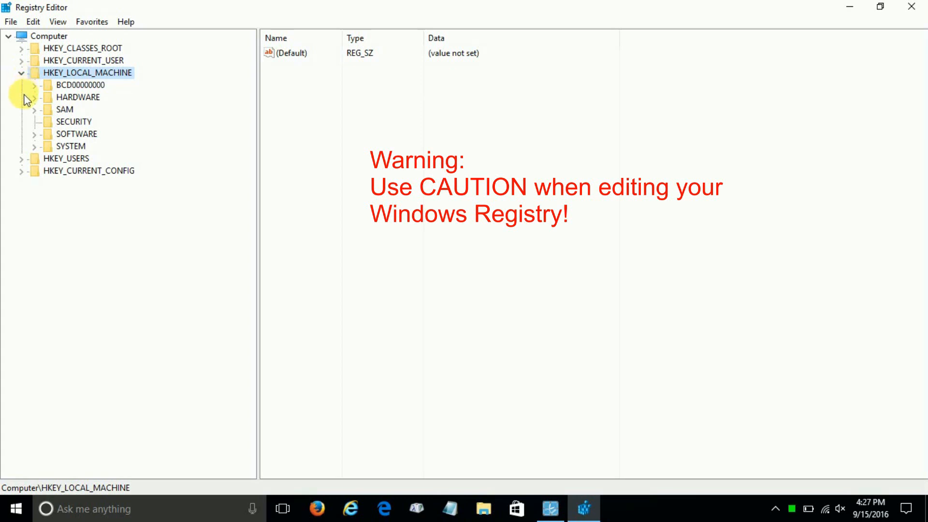
{"action": "mouse_move", "coordinate": [39, 143]}
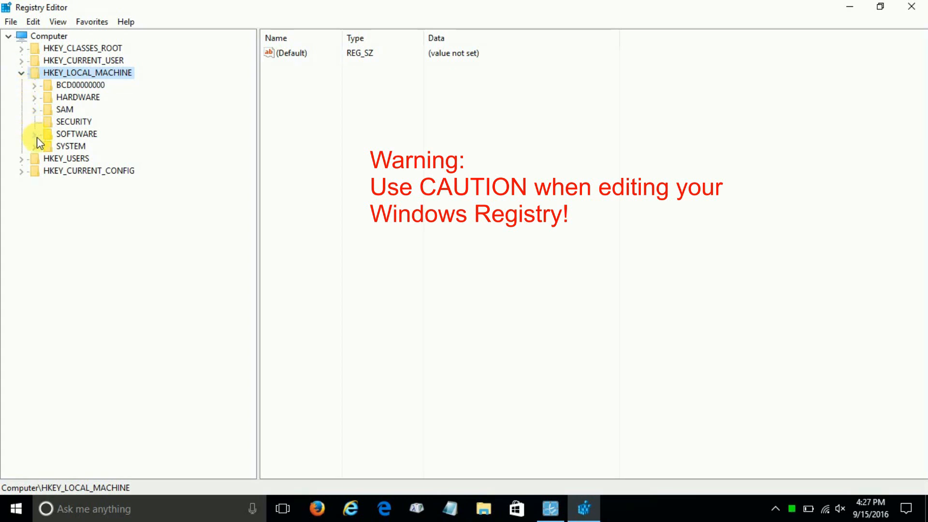
{"action": "left_click", "coordinate": [34, 134]}
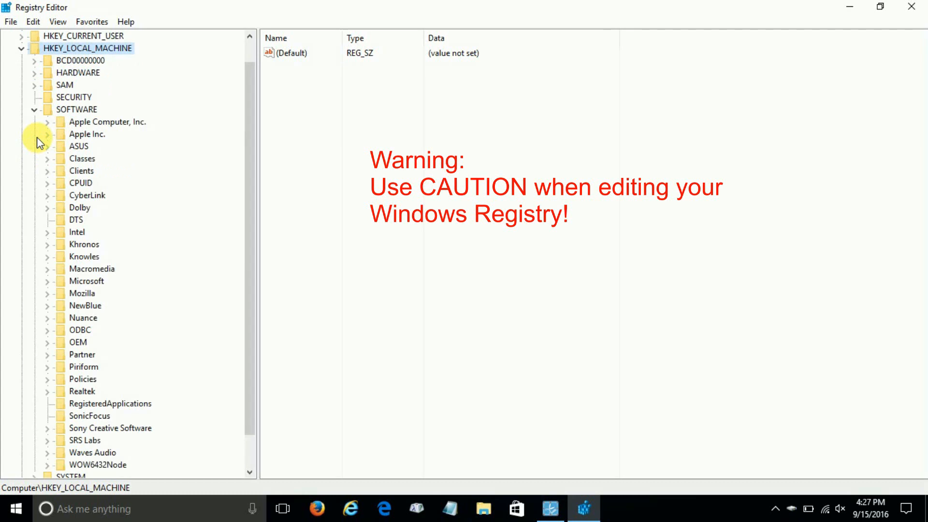
{"action": "mouse_move", "coordinate": [95, 331]}
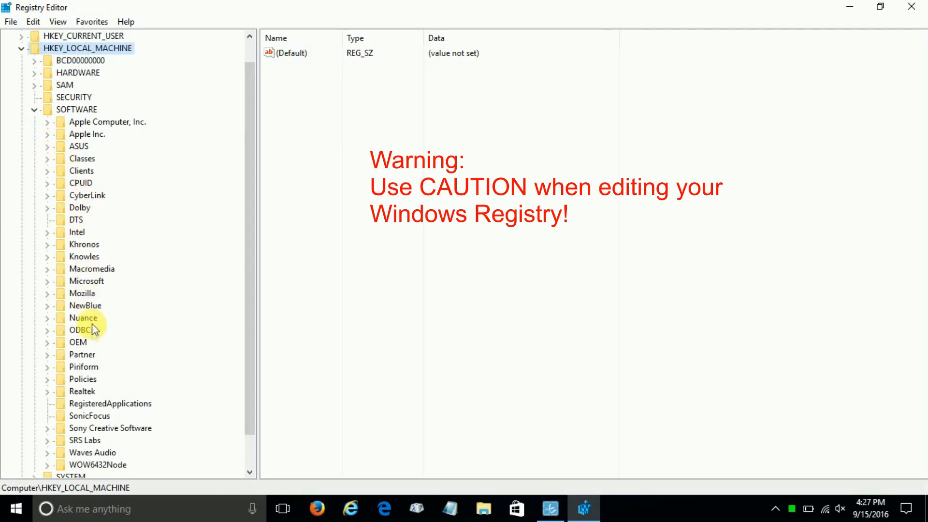
{"action": "mouse_move", "coordinate": [49, 385]}
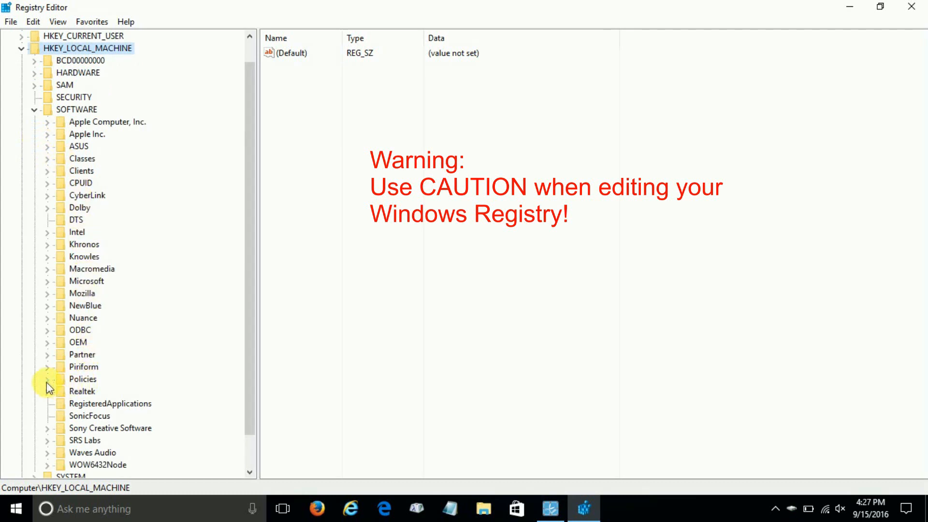
{"action": "left_click", "coordinate": [47, 379]}
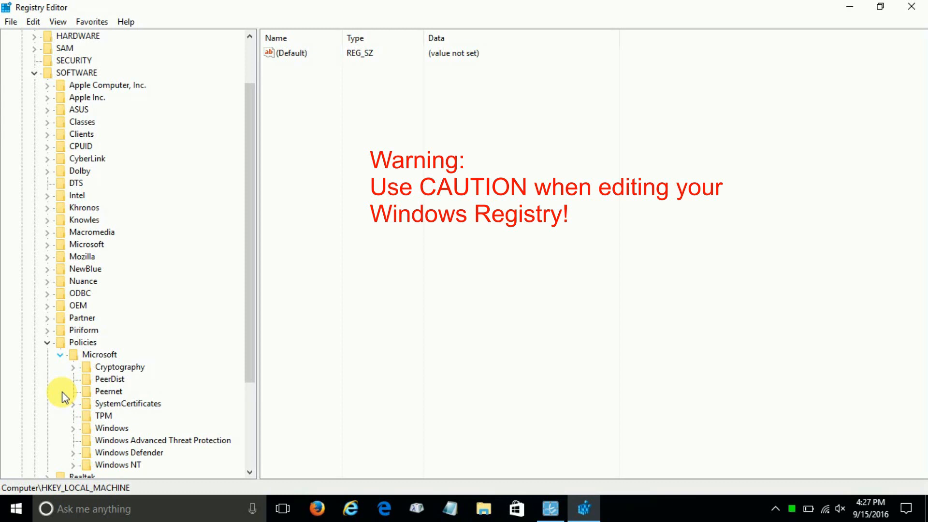
{"action": "mouse_move", "coordinate": [77, 435]}
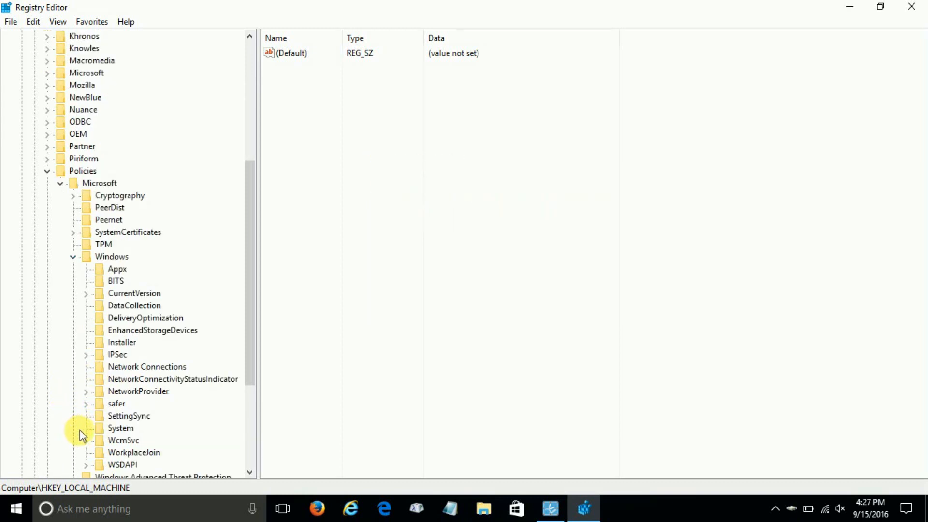
{"action": "mouse_move", "coordinate": [116, 280]}
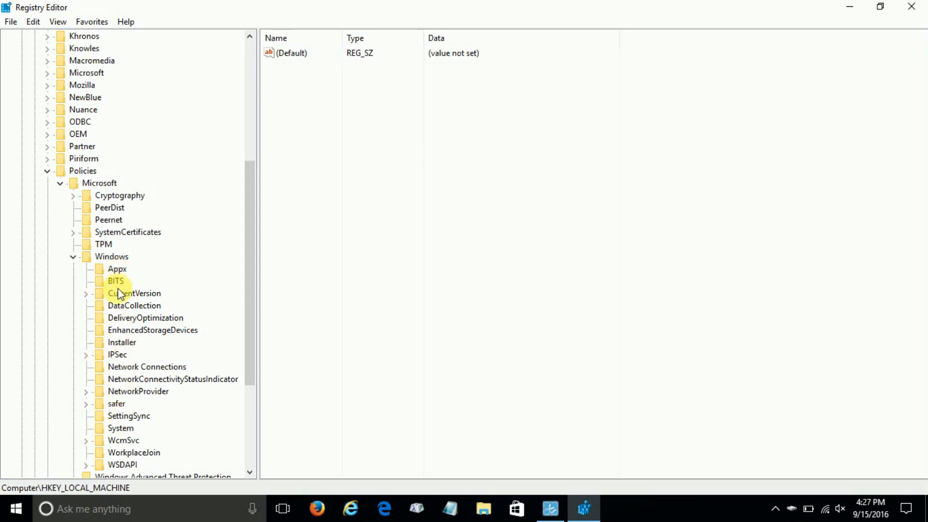
{"action": "mouse_move", "coordinate": [137, 367]}
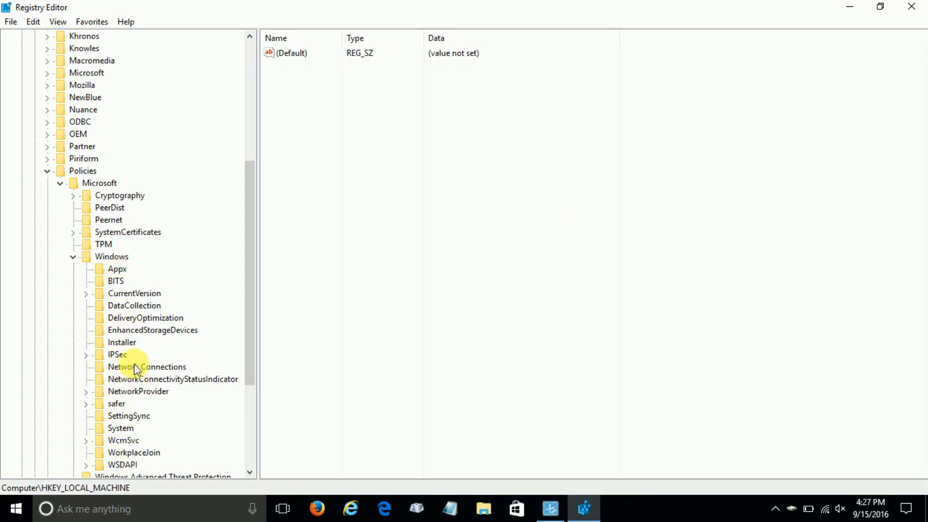
{"action": "mouse_move", "coordinate": [111, 261]}
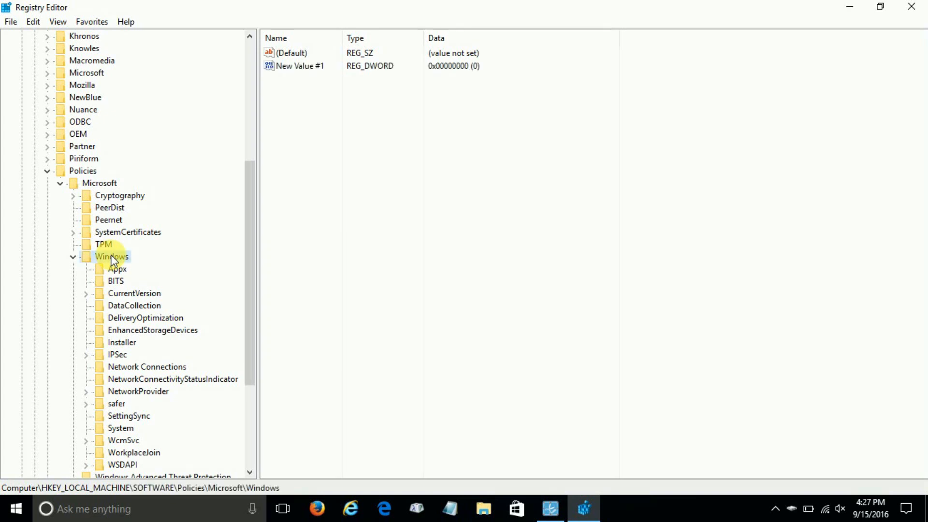
- Create a new key under Policies\Microsoft\Windows and rename it 'Windows Search'
{"action": "right_click", "coordinate": [111, 256]}
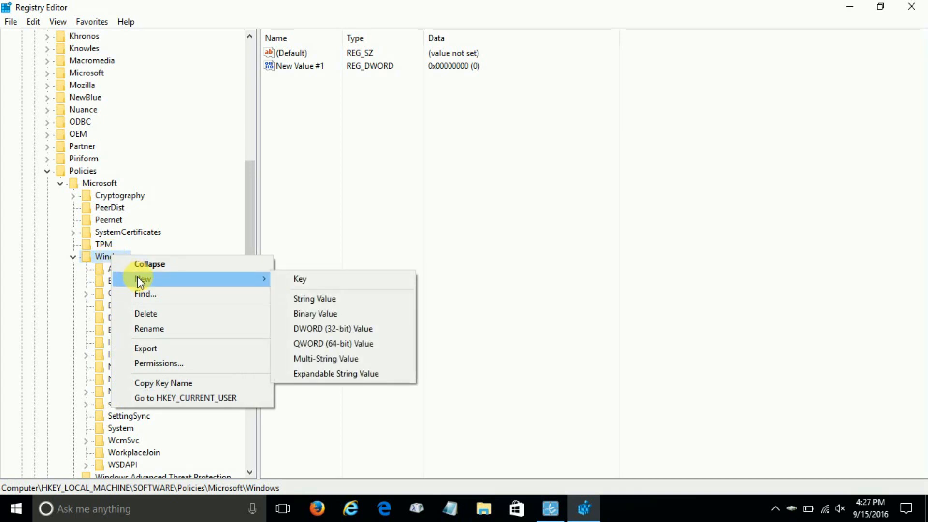
{"action": "mouse_move", "coordinate": [257, 288]}
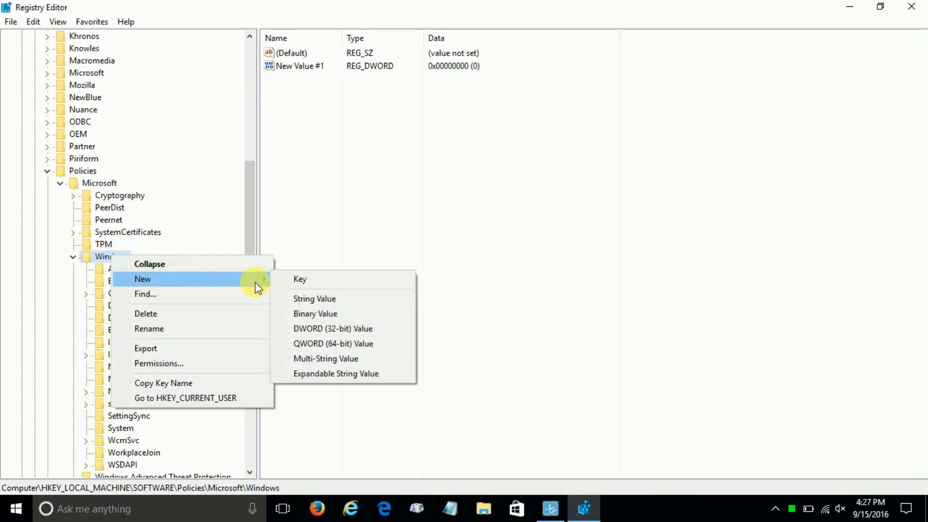
{"action": "left_click", "coordinate": [300, 279]}
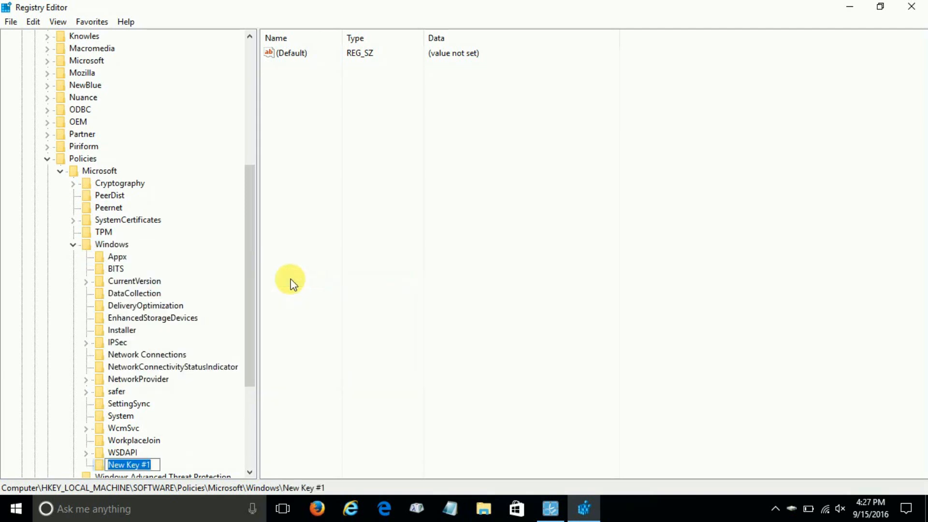
{"action": "mouse_move", "coordinate": [242, 302]}
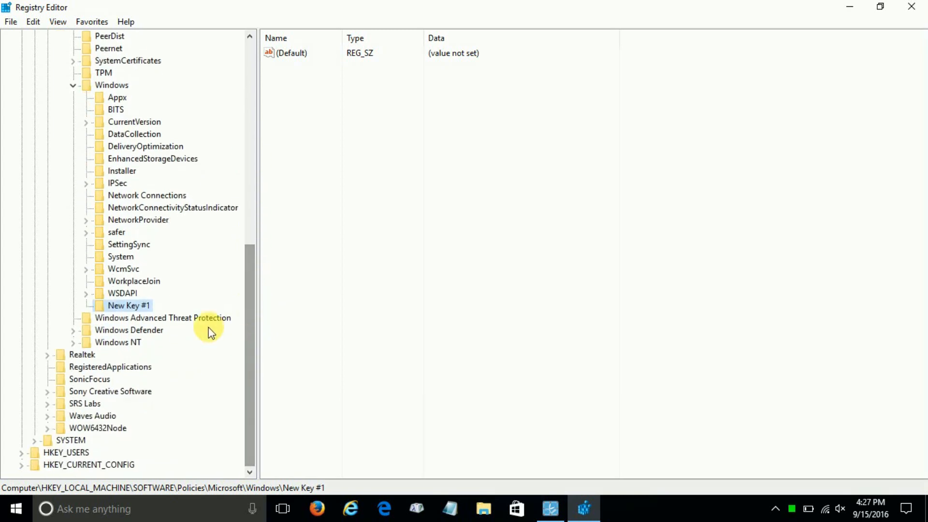
{"action": "right_click", "coordinate": [128, 306]}
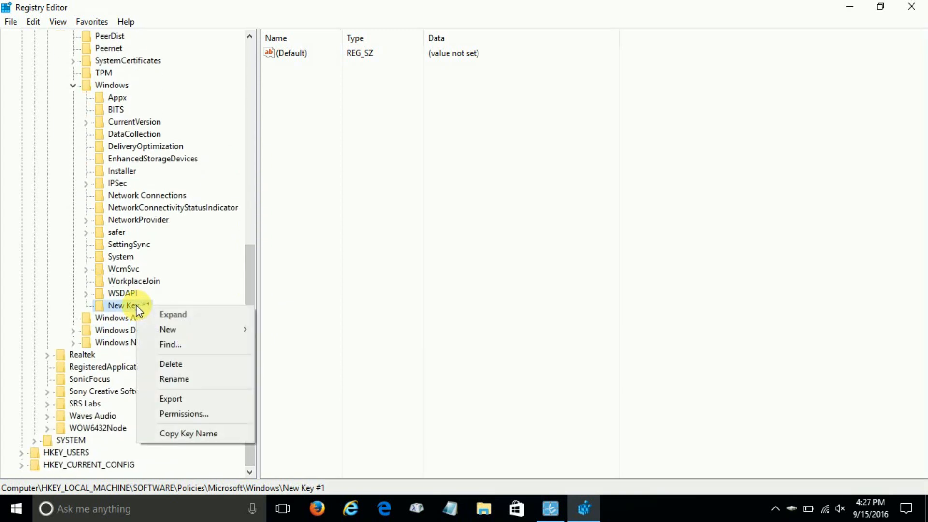
{"action": "left_click", "coordinate": [174, 379]}
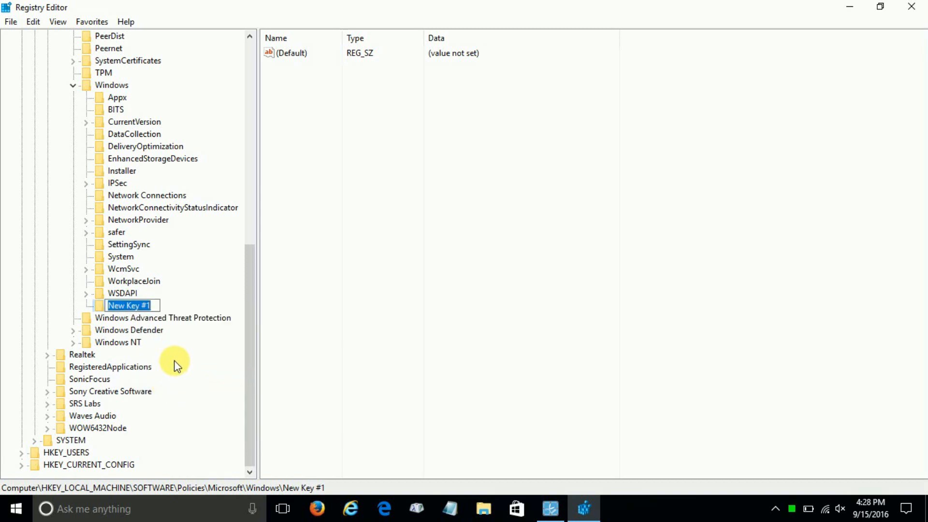
{"action": "type", "text": "W"}
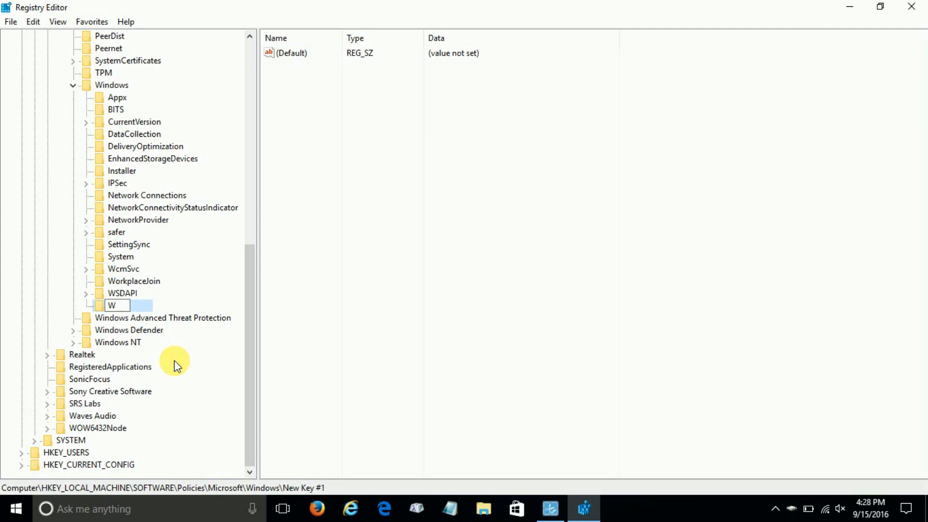
{"action": "type", "text": "in"}
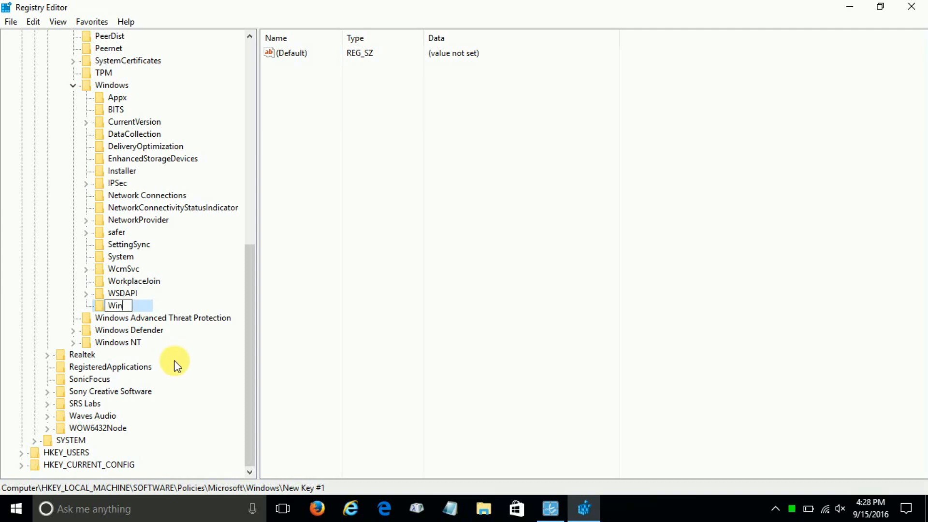
{"action": "type", "text": "dows Searc"}
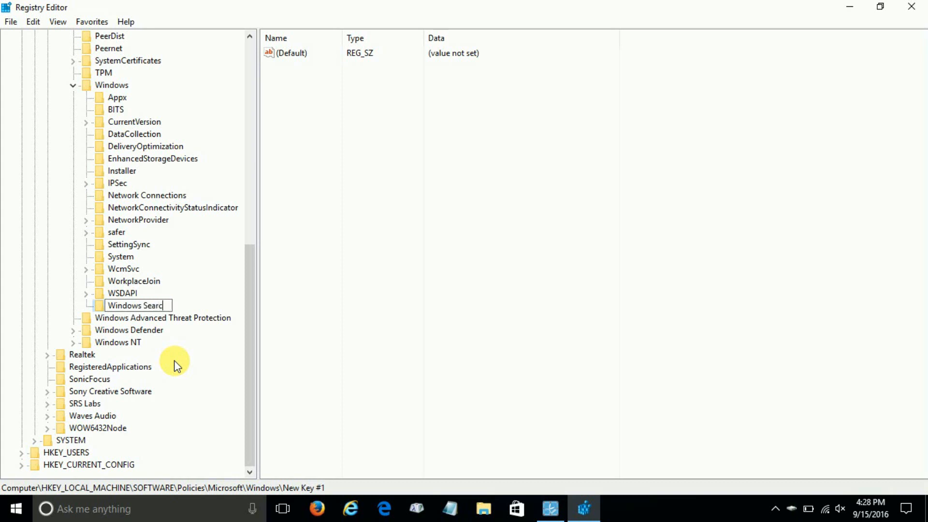
{"action": "type", "text": "h"}
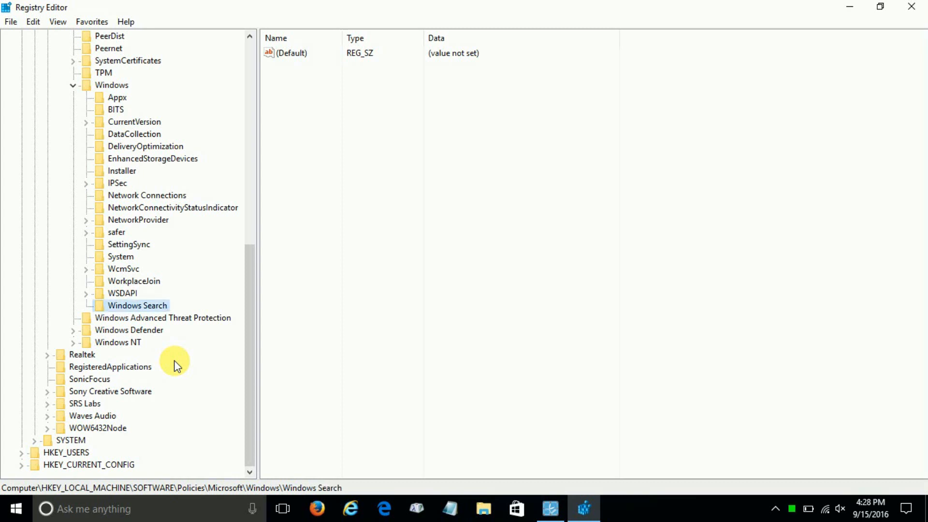
{"action": "mouse_move", "coordinate": [186, 308]}
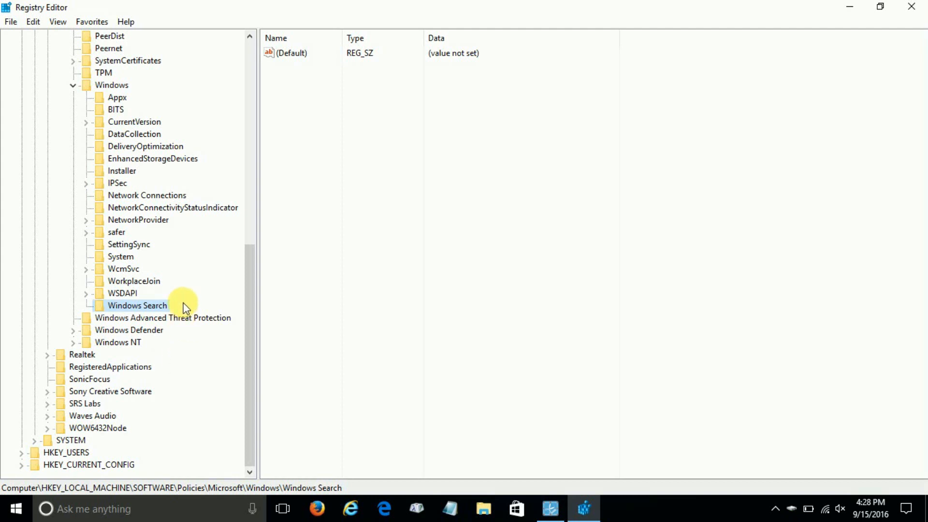
{"action": "mouse_move", "coordinate": [114, 84]}
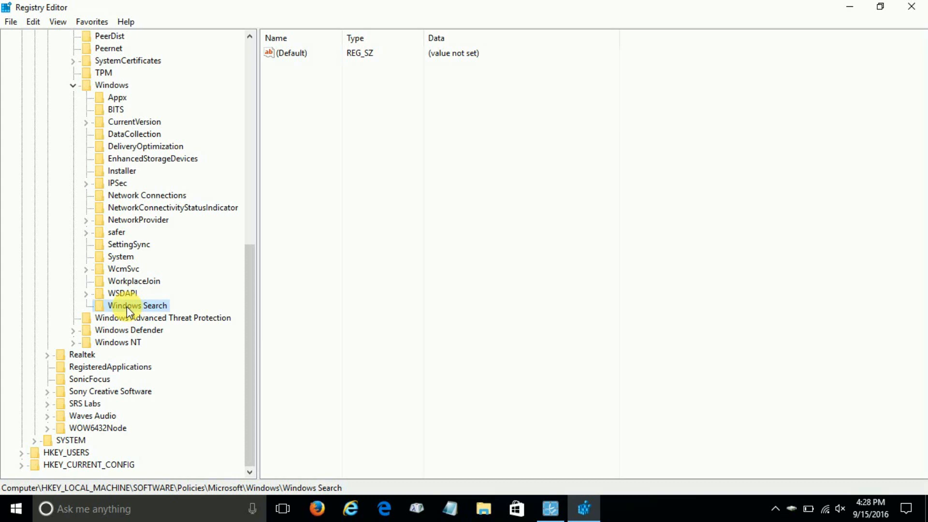
- Add a DWORD (32-bit) value named AllowCortana with data 0 to Windows Search
{"action": "right_click", "coordinate": [137, 305]}
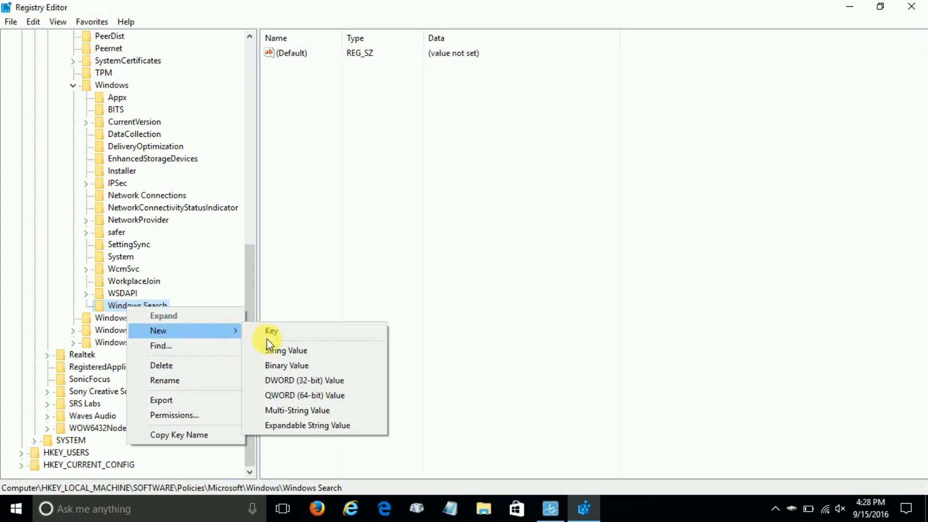
{"action": "mouse_move", "coordinate": [304, 384]}
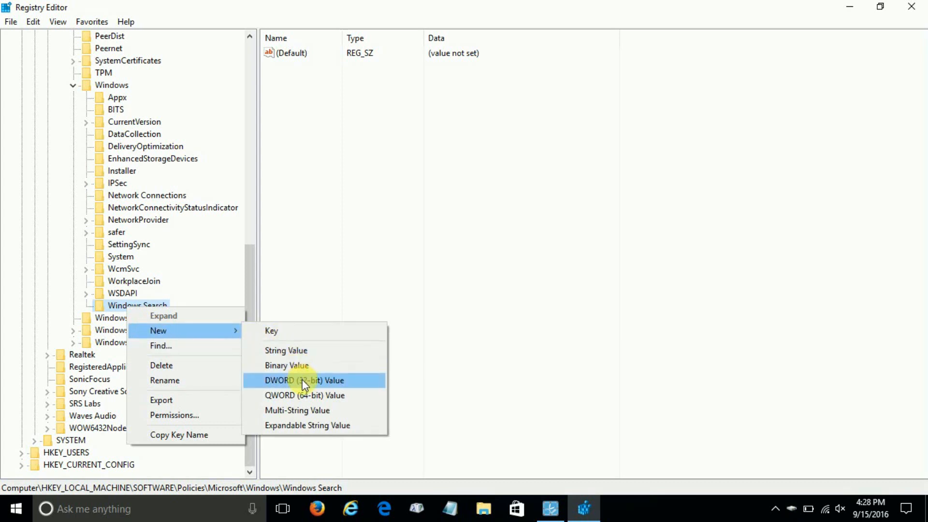
{"action": "mouse_move", "coordinate": [306, 388]}
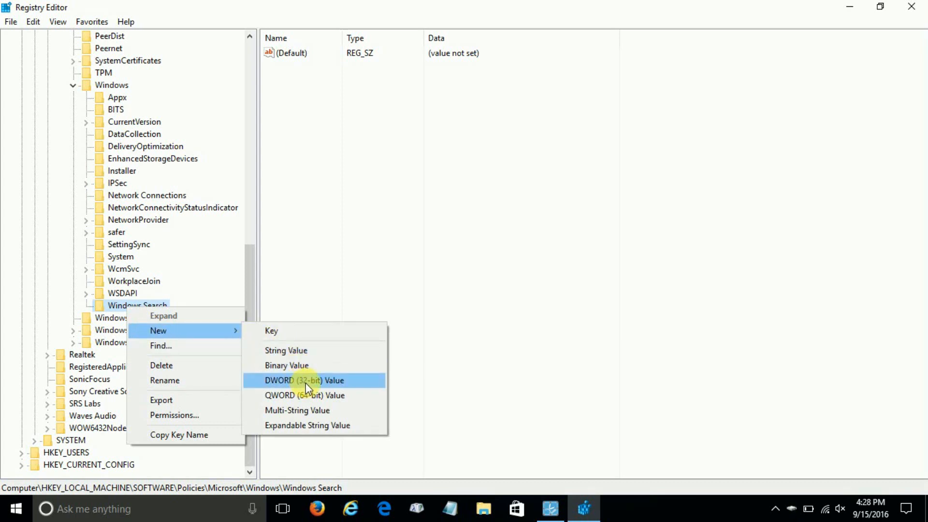
{"action": "left_click", "coordinate": [304, 380]}
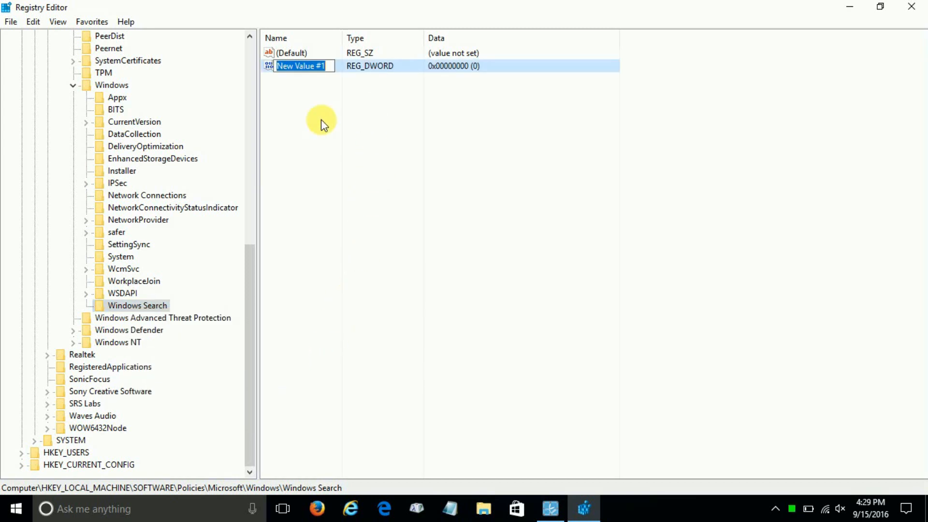
{"action": "type", "text": "A"}
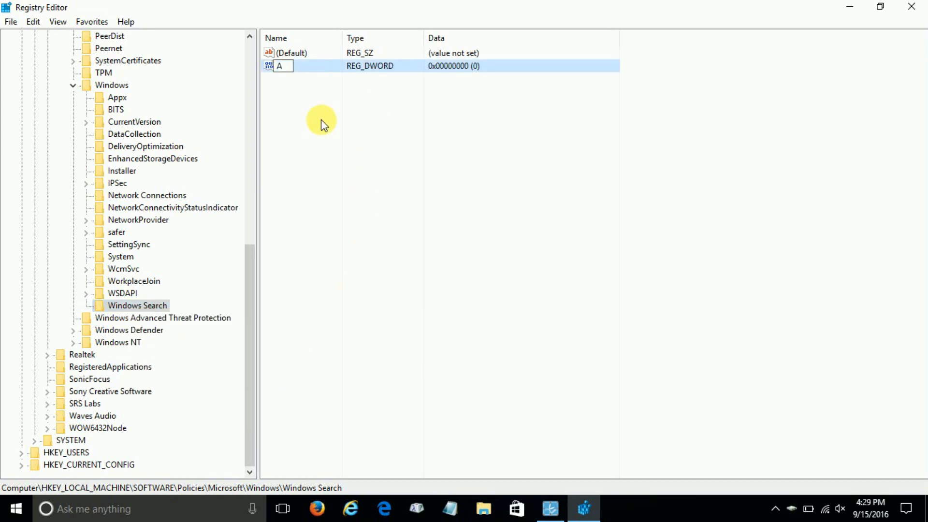
{"action": "type", "text": "llow"}
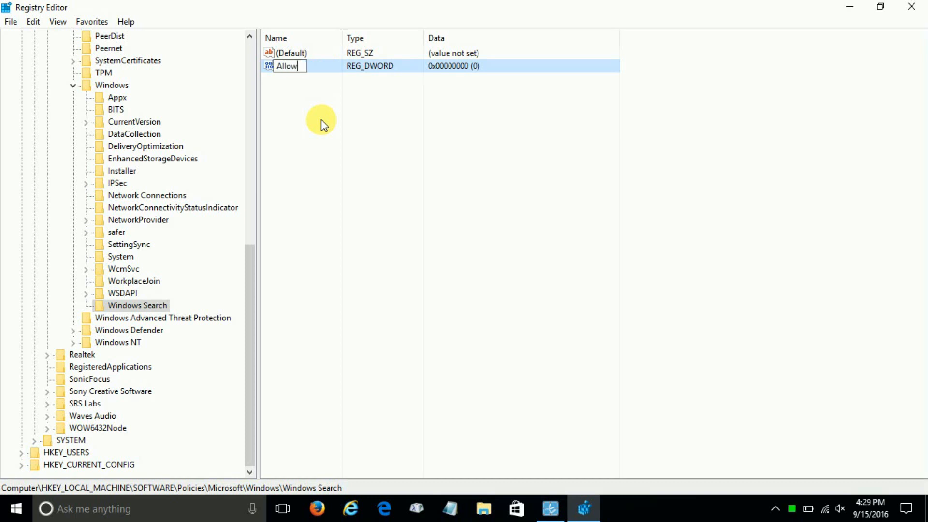
{"action": "type", "text": "C"}
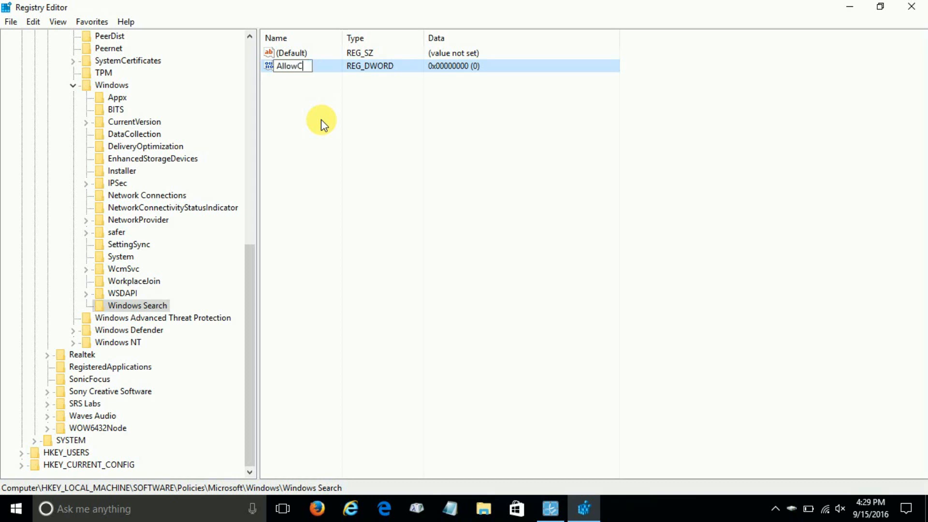
{"action": "type", "text": "ort"}
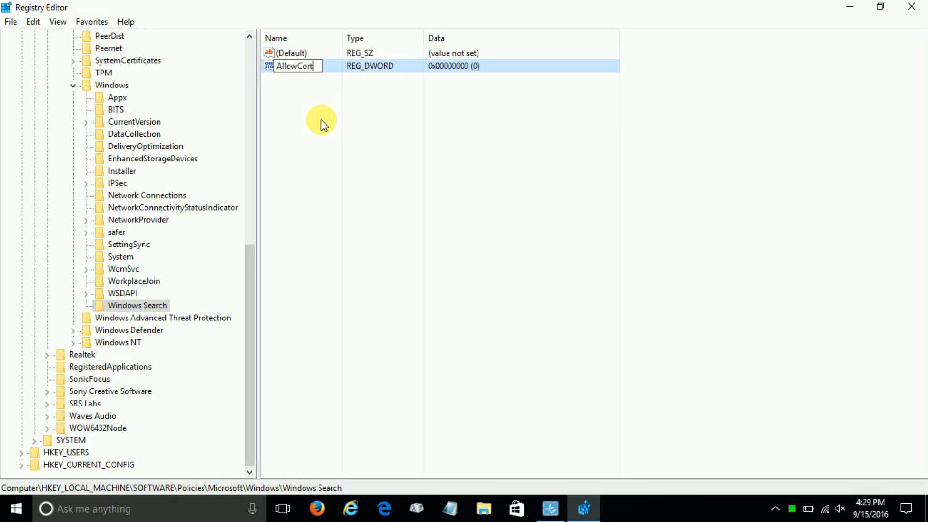
{"action": "type", "text": "ana"}
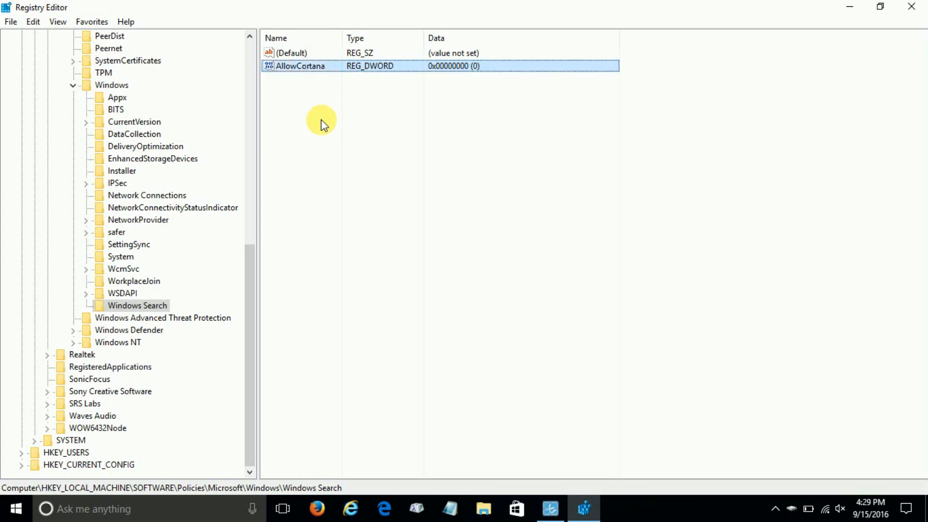
{"action": "mouse_move", "coordinate": [345, 74]}
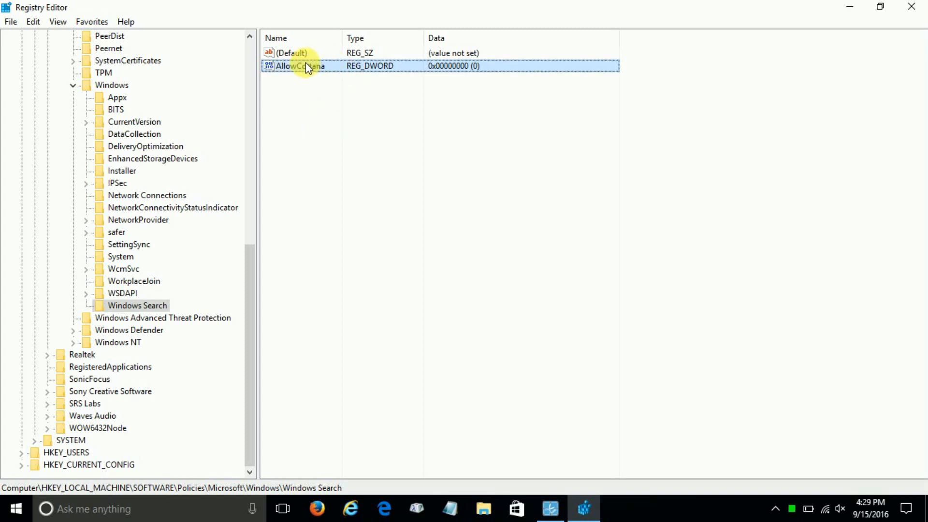
{"action": "double_click", "coordinate": [299, 66]}
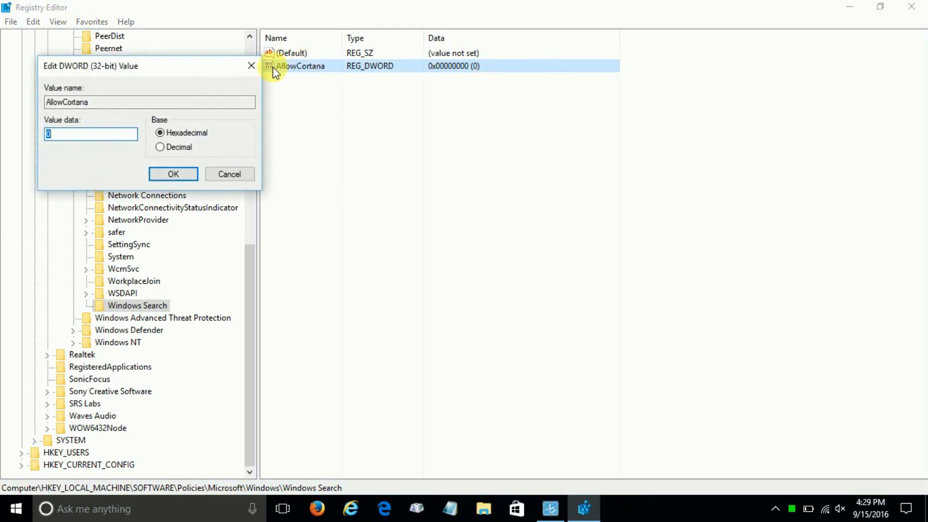
{"action": "mouse_move", "coordinate": [53, 145]}
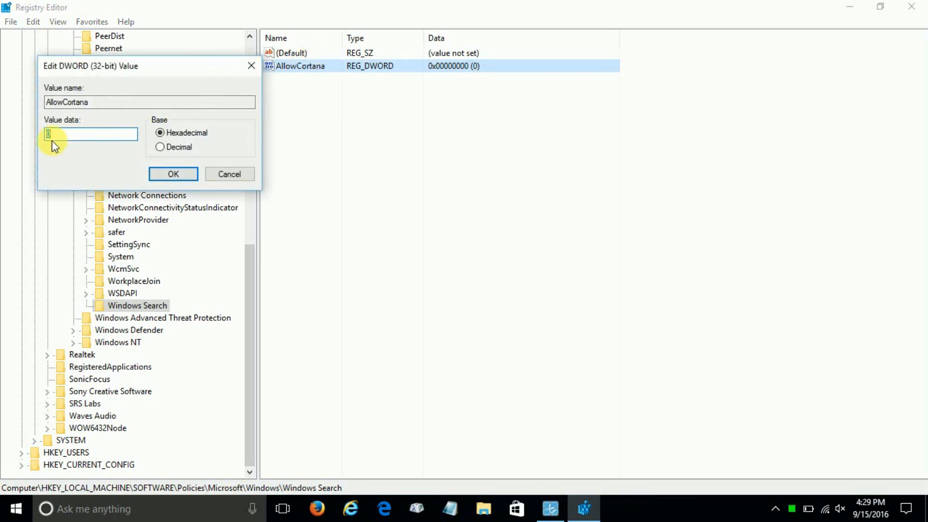
{"action": "mouse_move", "coordinate": [165, 231]}
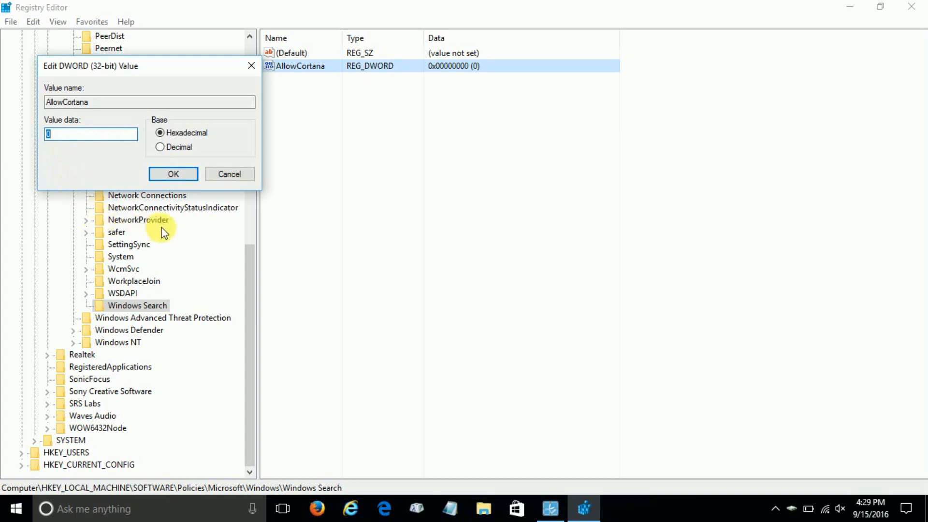
{"action": "left_click", "coordinate": [173, 174]}
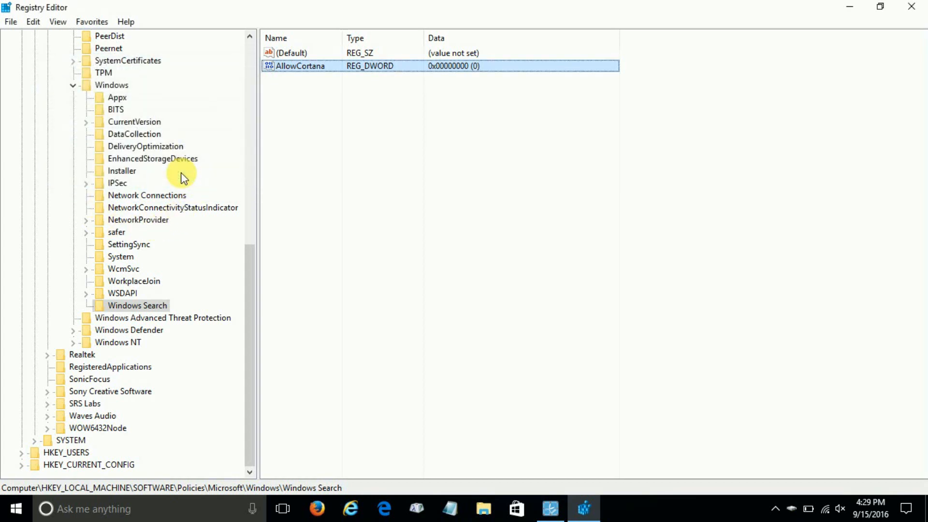
{"action": "mouse_move", "coordinate": [166, 179]}
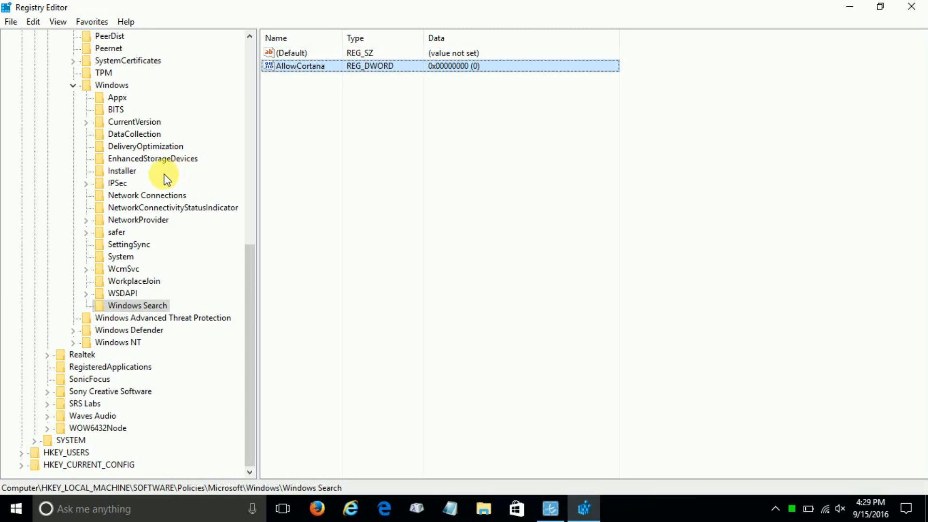
{"action": "mouse_move", "coordinate": [409, 249]}
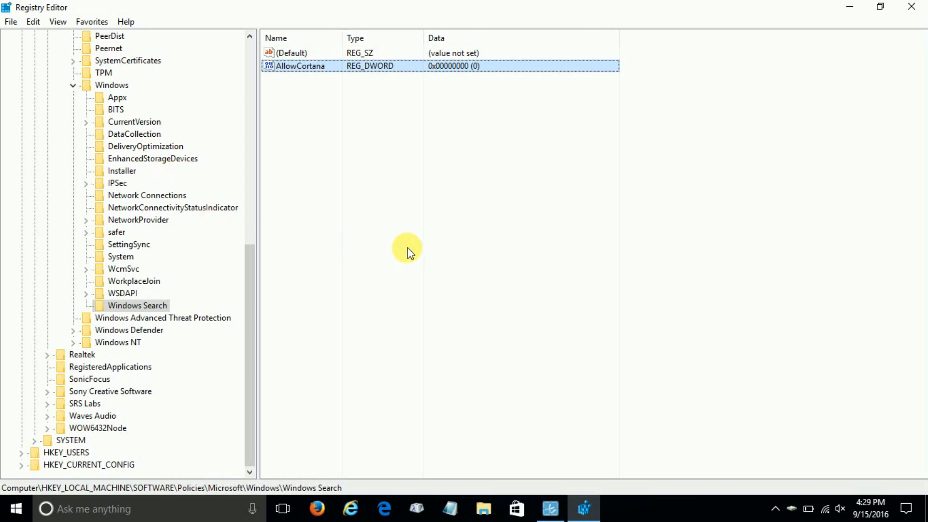
{"action": "mouse_move", "coordinate": [913, 8]}
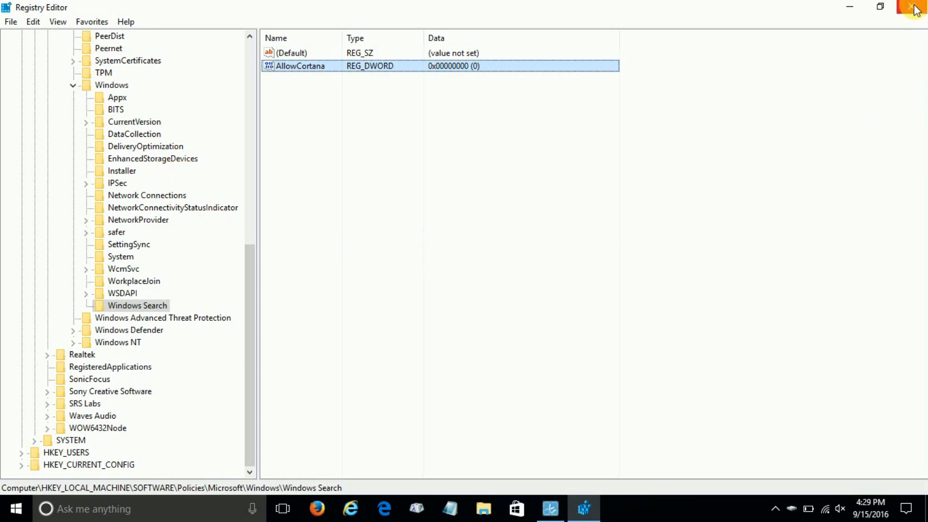
- Close Registry Editor and restart Windows from the Start menu's power options
{"action": "left_click", "coordinate": [914, 6]}
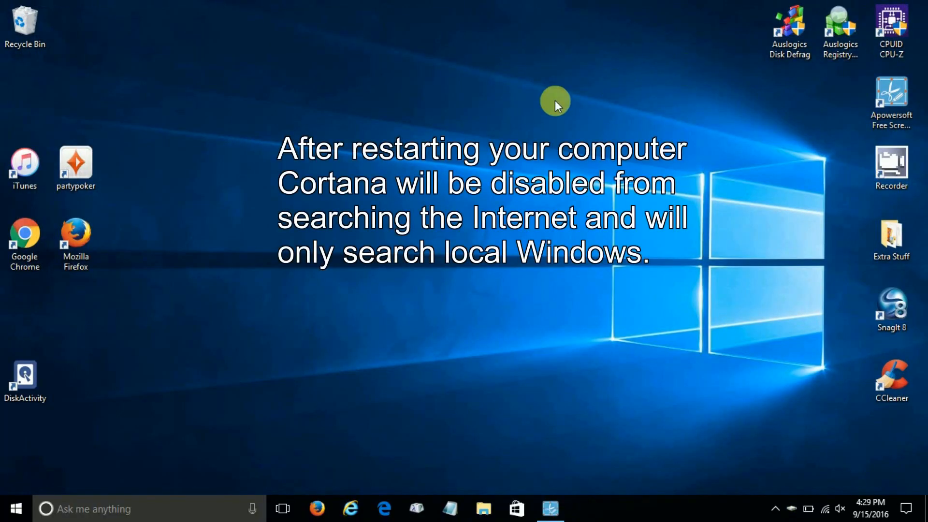
{"action": "mouse_move", "coordinate": [175, 255]}
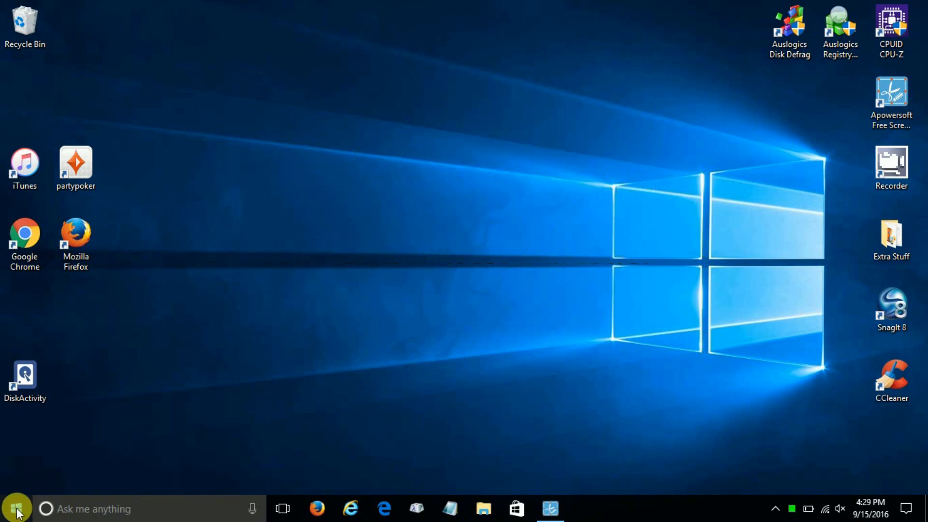
{"action": "left_click", "coordinate": [15, 509]}
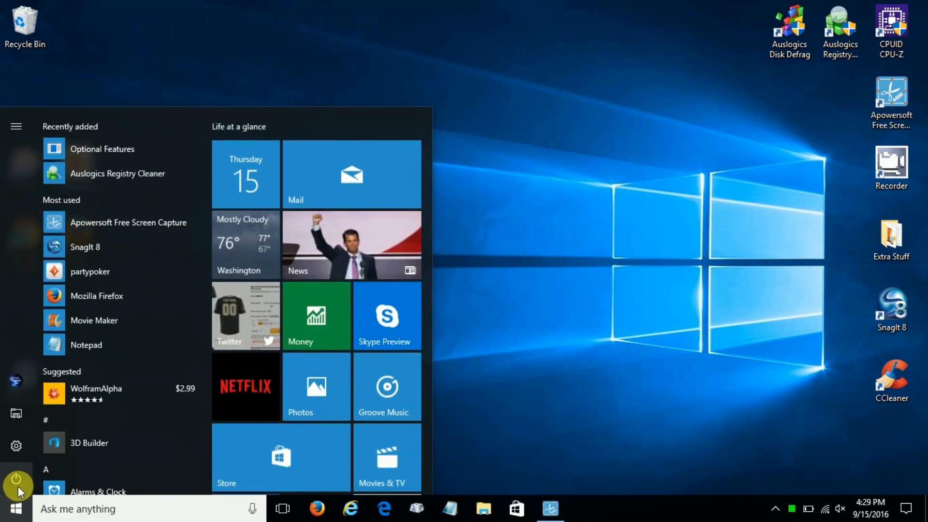
{"action": "left_click", "coordinate": [17, 480]}
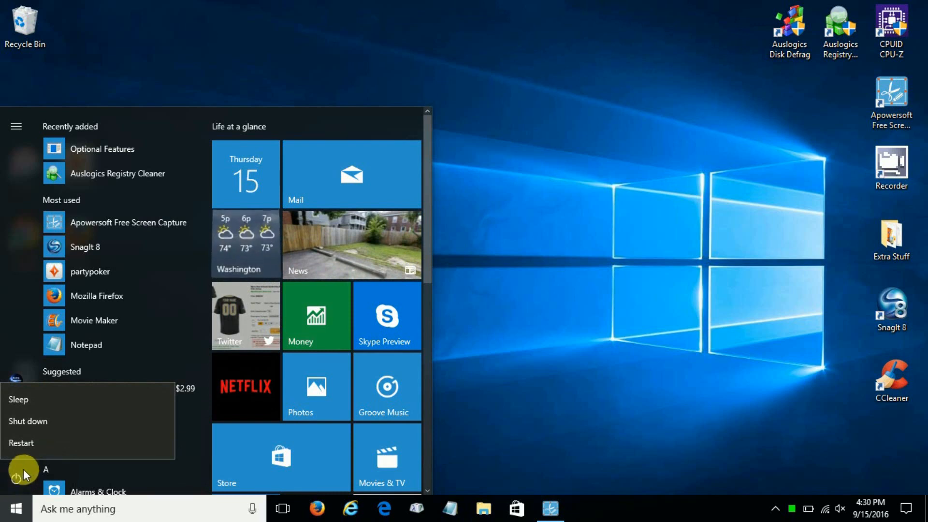
{"action": "mouse_move", "coordinate": [22, 442]}
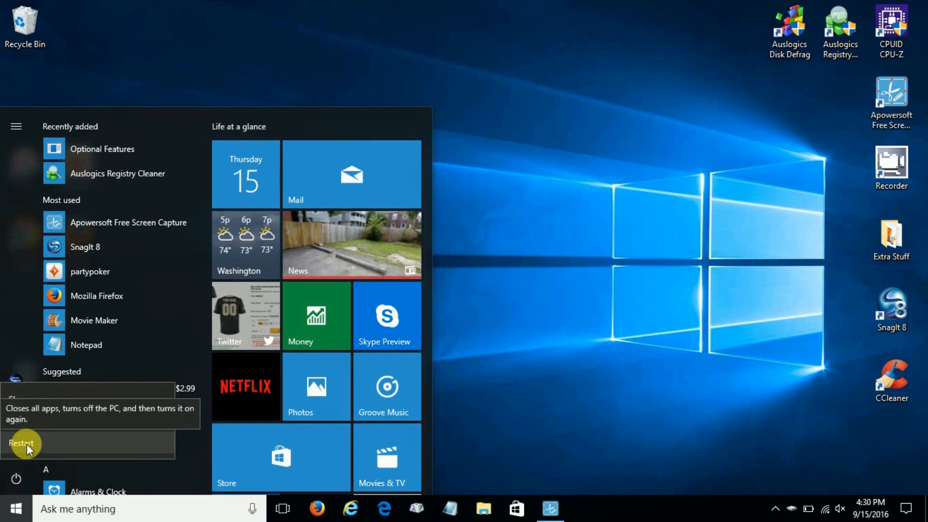
{"action": "left_click", "coordinate": [22, 443]}
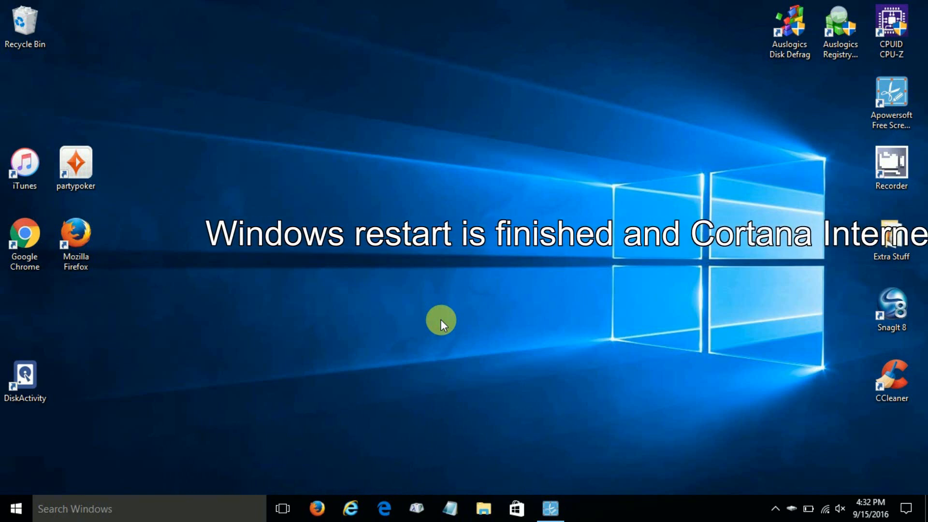
{"action": "mouse_move", "coordinate": [141, 467]}
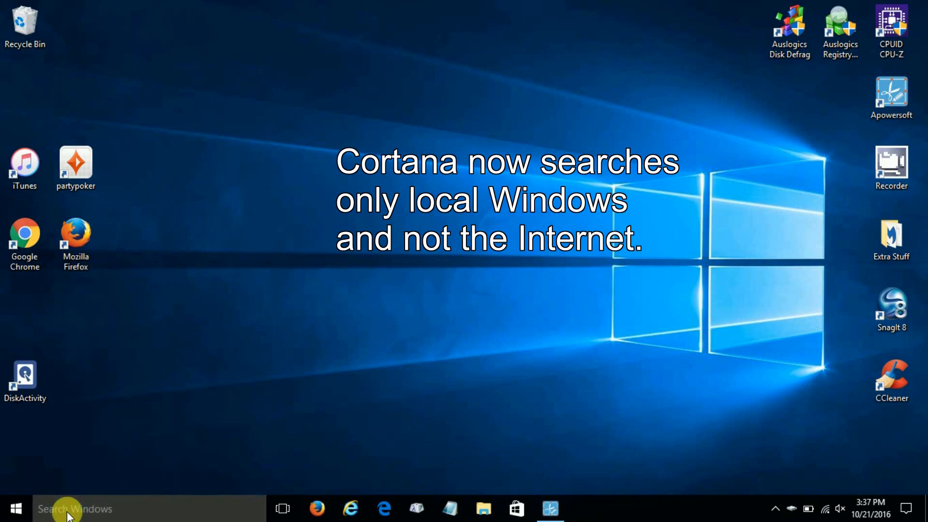
{"action": "left_click", "coordinate": [71, 508]}
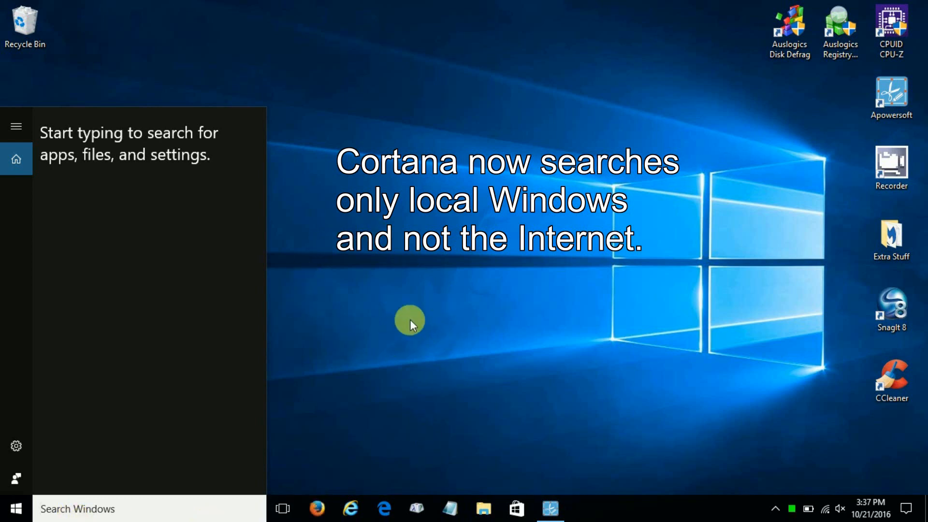
{"action": "left_click", "coordinate": [410, 324]}
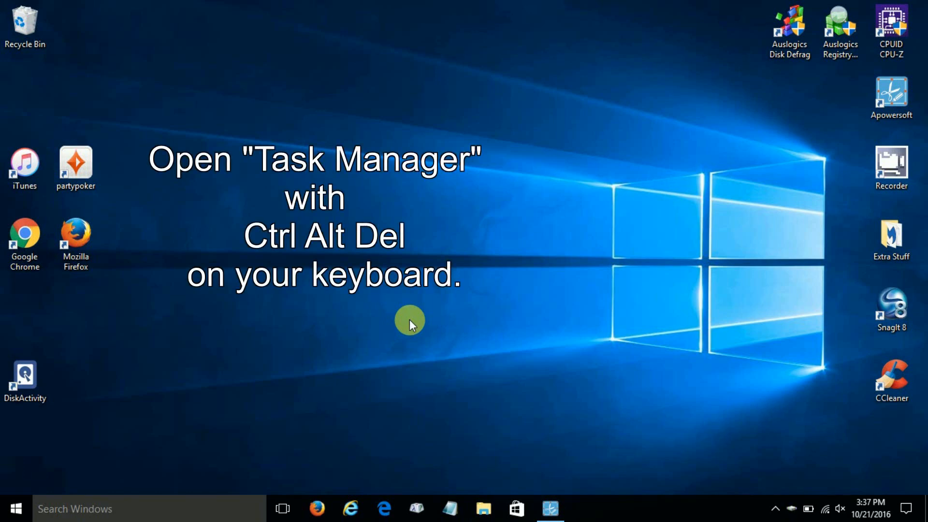
{"action": "mouse_move", "coordinate": [608, 514]}
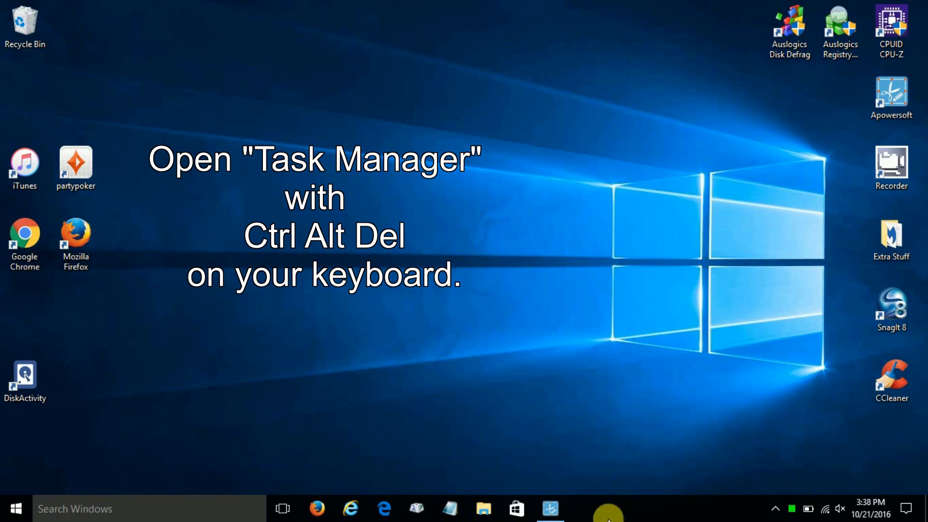
- Open Task Manager from the taskbar and end the running Cortana process
{"action": "right_click", "coordinate": [609, 508]}
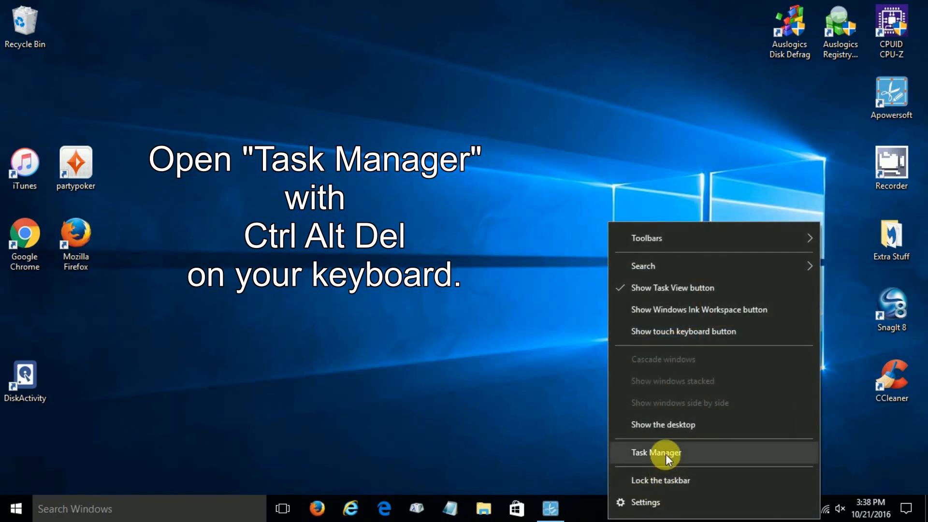
{"action": "left_click", "coordinate": [657, 452]}
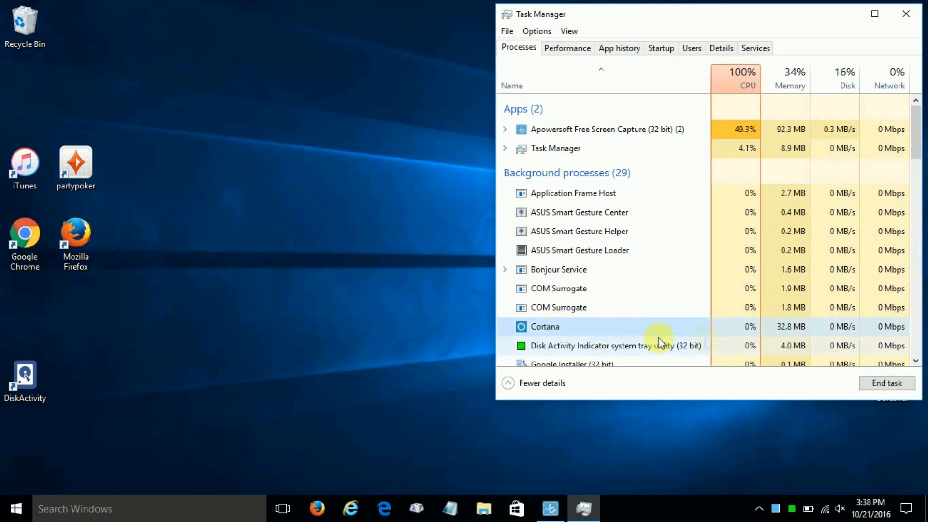
{"action": "mouse_move", "coordinate": [792, 335]}
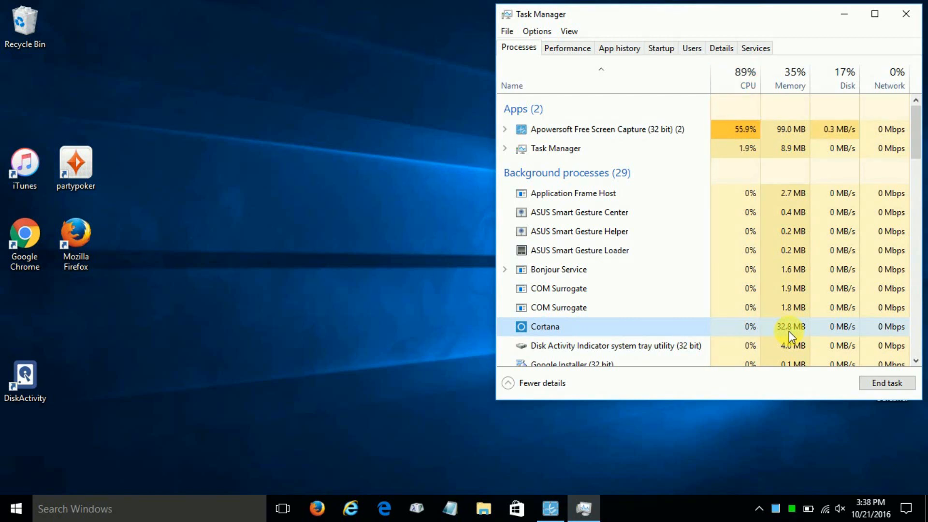
{"action": "mouse_move", "coordinate": [600, 329]}
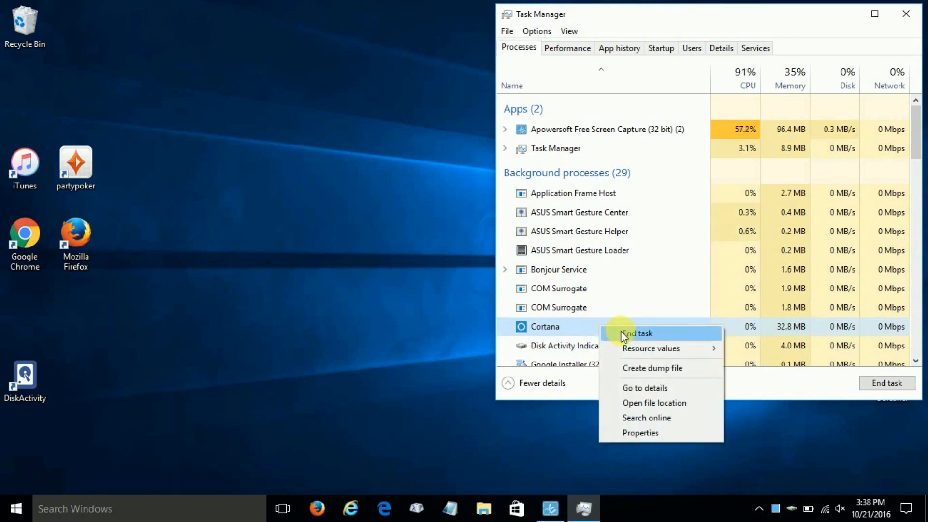
{"action": "left_click", "coordinate": [635, 333]}
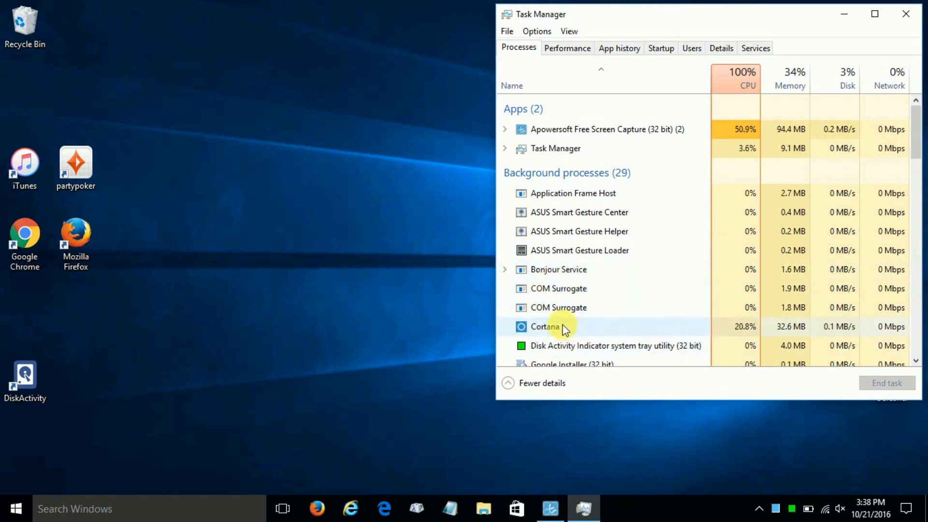
{"action": "mouse_move", "coordinate": [854, 308]}
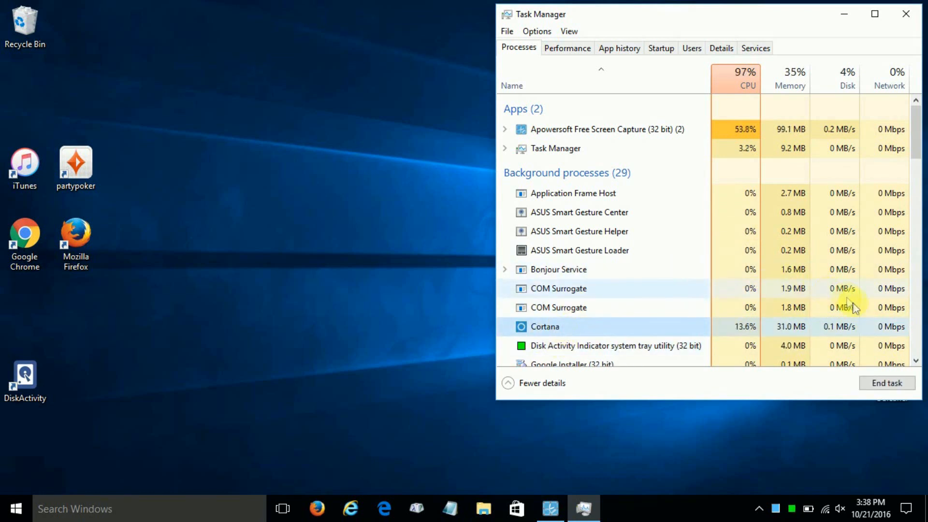
- Open the file location of the Cortana process
{"action": "left_click", "coordinate": [887, 383]}
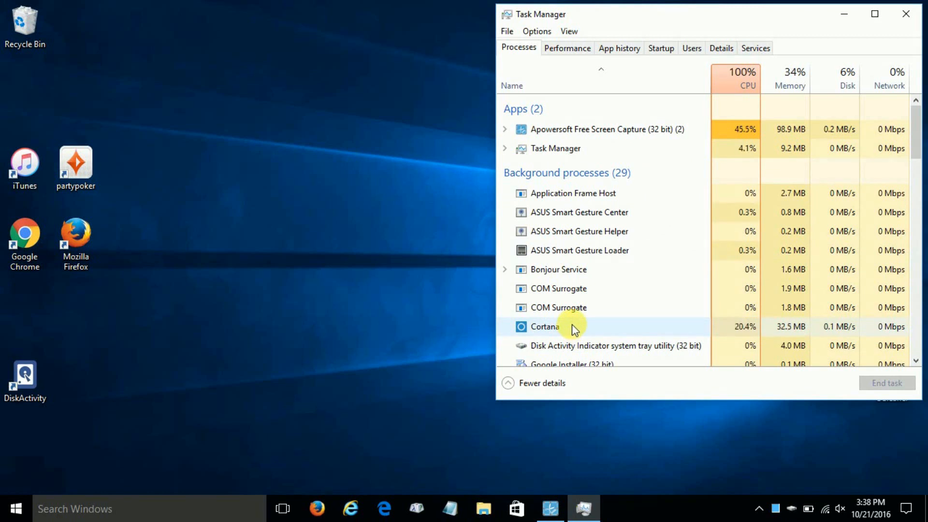
{"action": "right_click", "coordinate": [543, 326]}
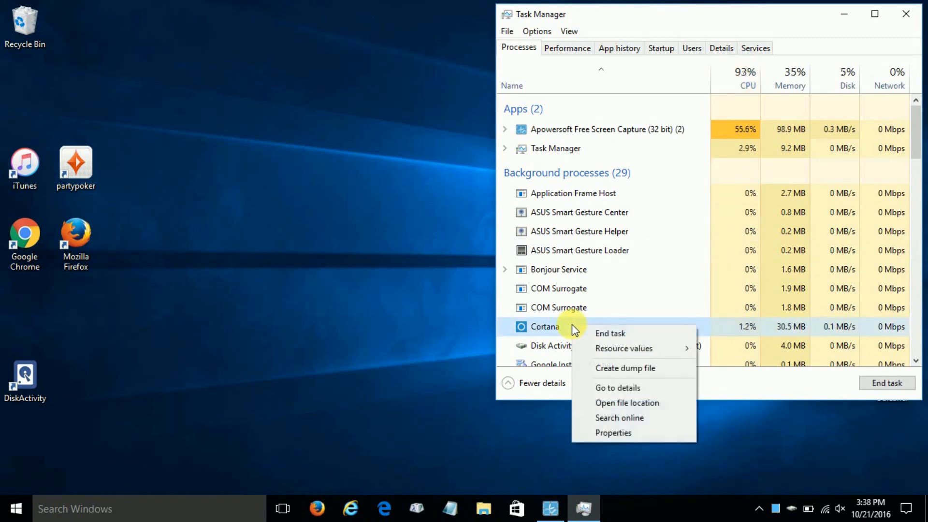
{"action": "mouse_move", "coordinate": [619, 369]}
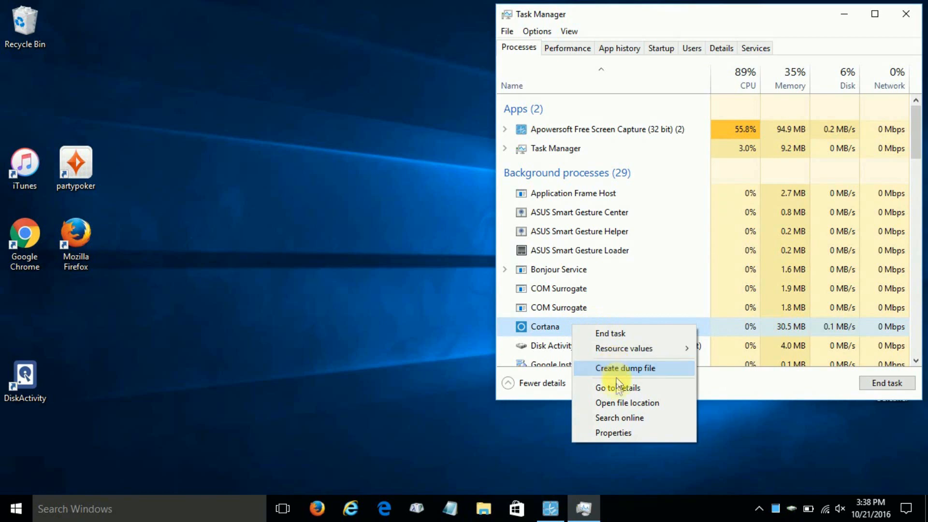
{"action": "mouse_move", "coordinate": [619, 412]}
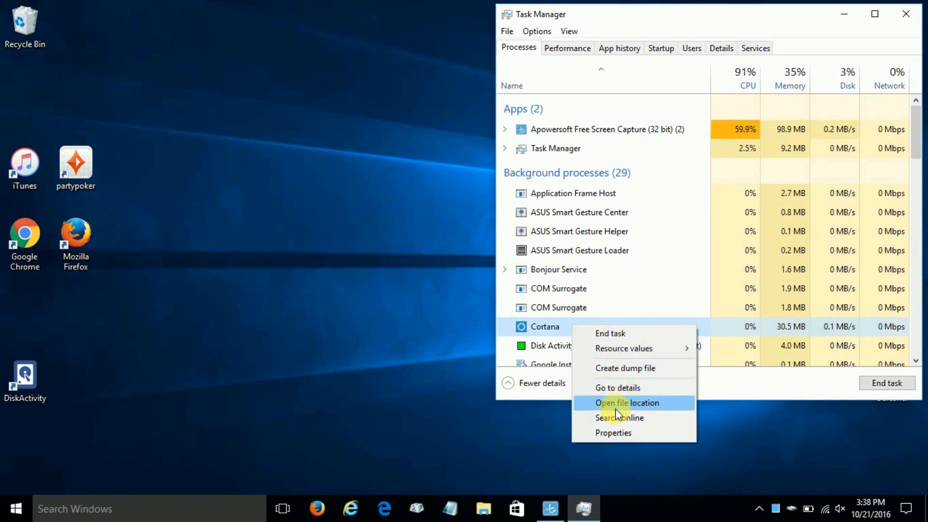
{"action": "left_click", "coordinate": [615, 412]}
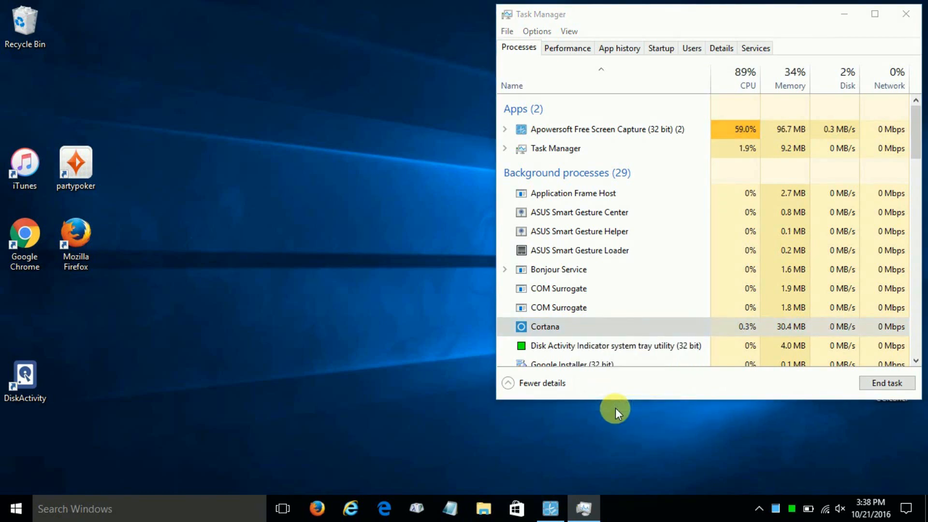
- Rename the Microsoft.Windows.Cortana_cw5n1h2txyewy folder to 'cortana off', triggering a folder-in-use warning
{"action": "left_click", "coordinate": [483, 509]}
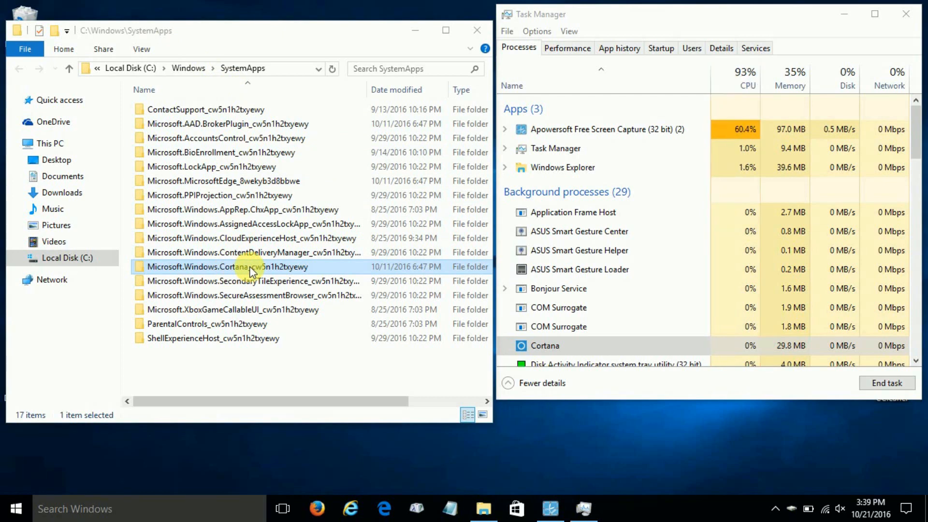
{"action": "right_click", "coordinate": [228, 266]}
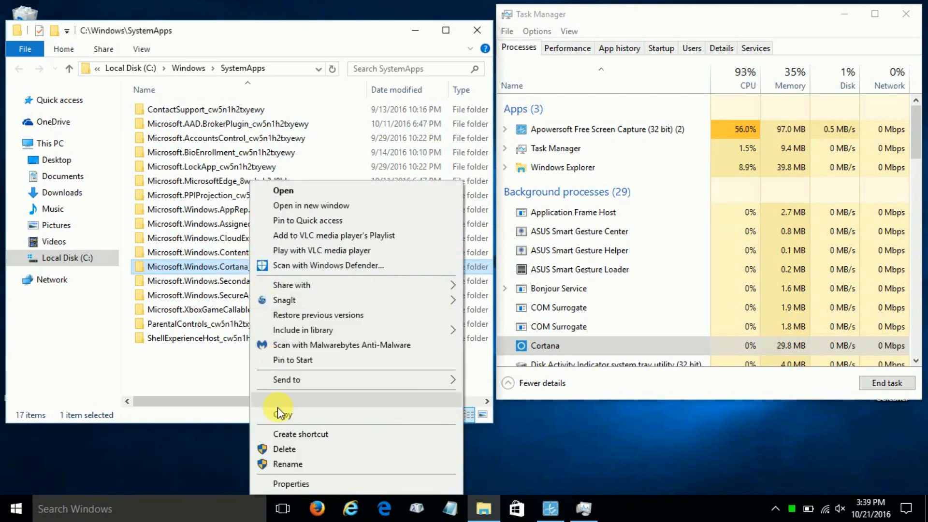
{"action": "left_click", "coordinate": [287, 464]}
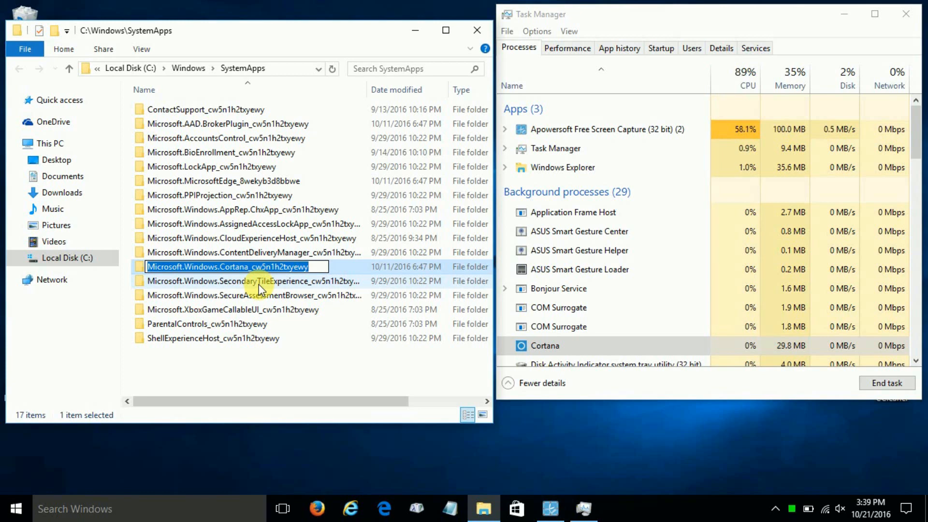
{"action": "type", "text": "cort"}
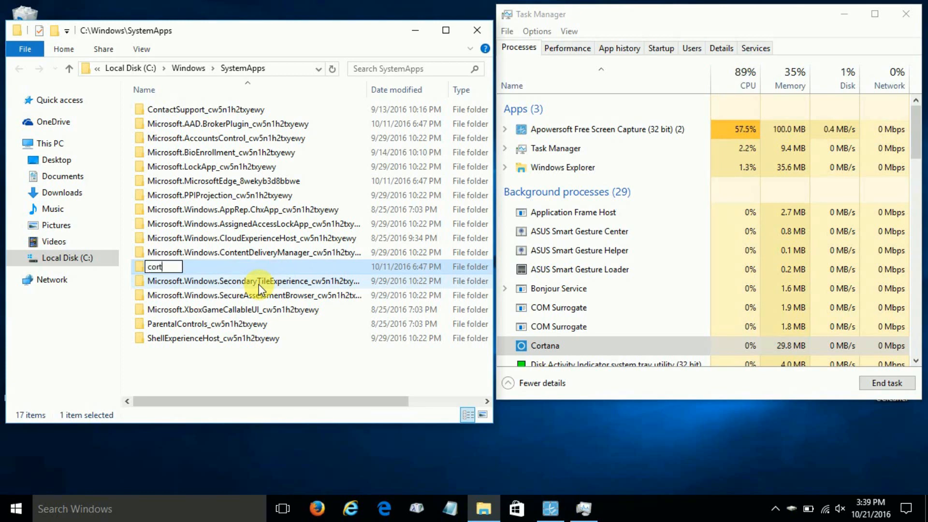
{"action": "type", "text": "a"}
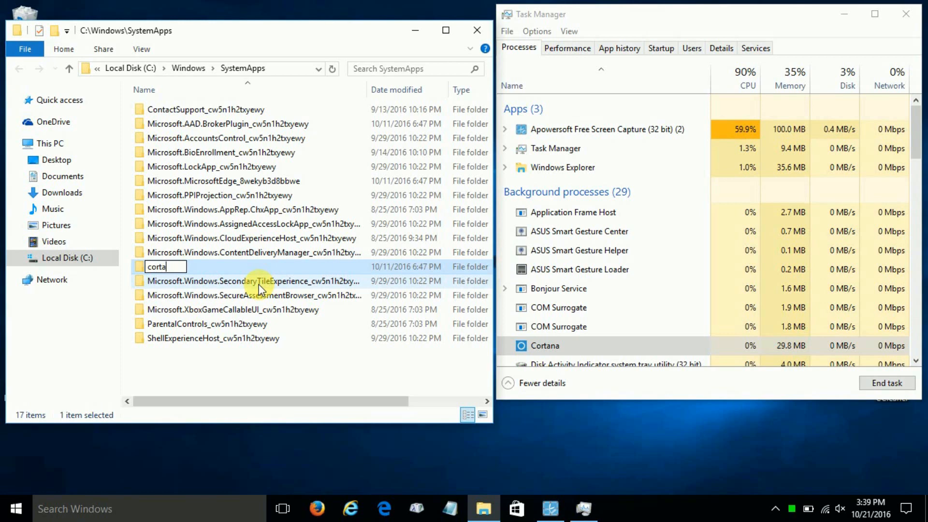
{"action": "type", "text": "na"}
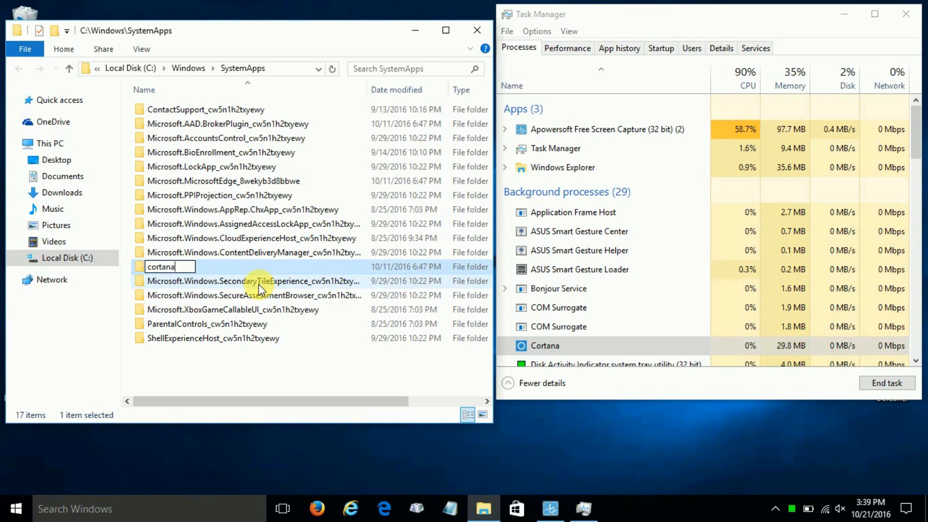
{"action": "type", "text": "off"}
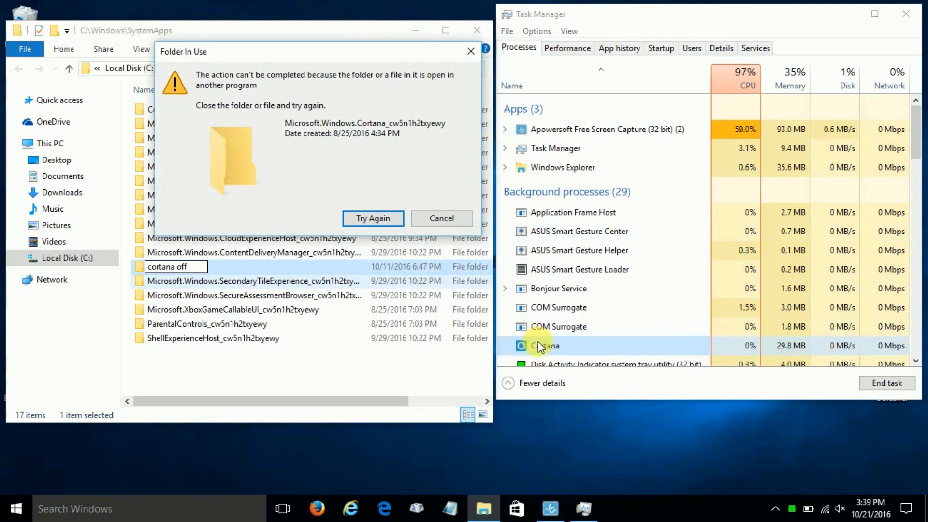
- End the Cortana process in Task Manager so the folder rename completes
{"action": "right_click", "coordinate": [543, 345]}
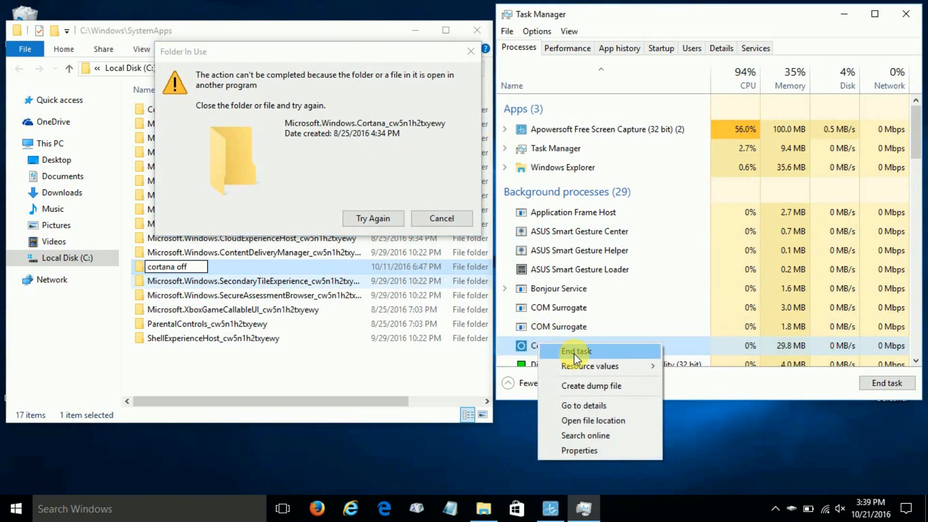
{"action": "left_click", "coordinate": [575, 351]}
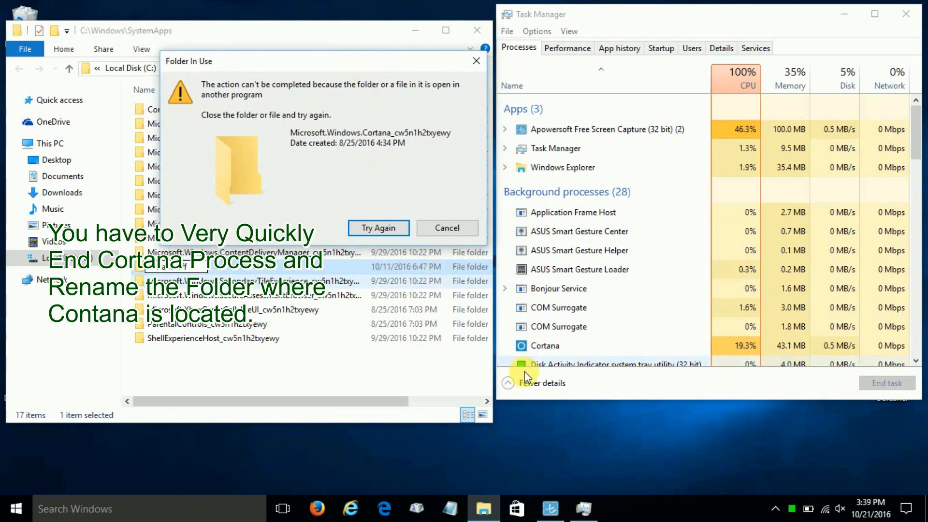
{"action": "right_click", "coordinate": [542, 346]}
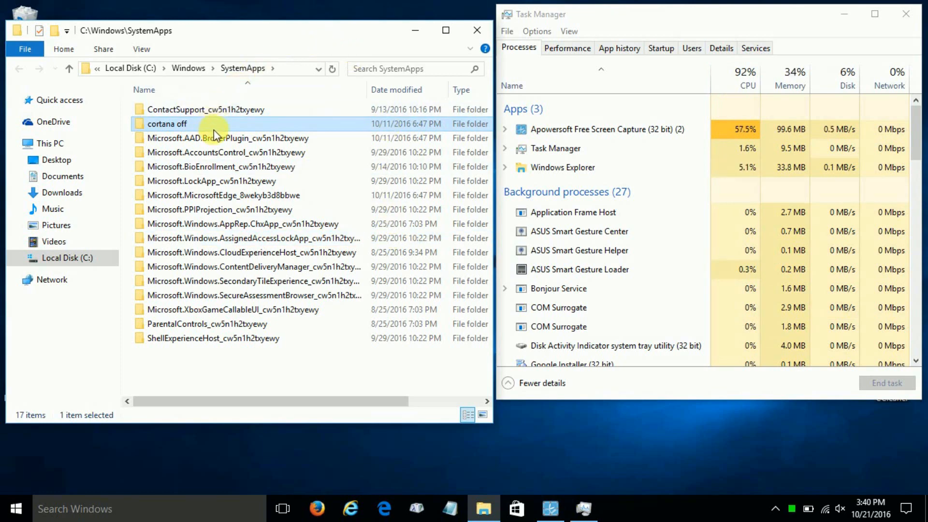
{"action": "mouse_move", "coordinate": [216, 130]}
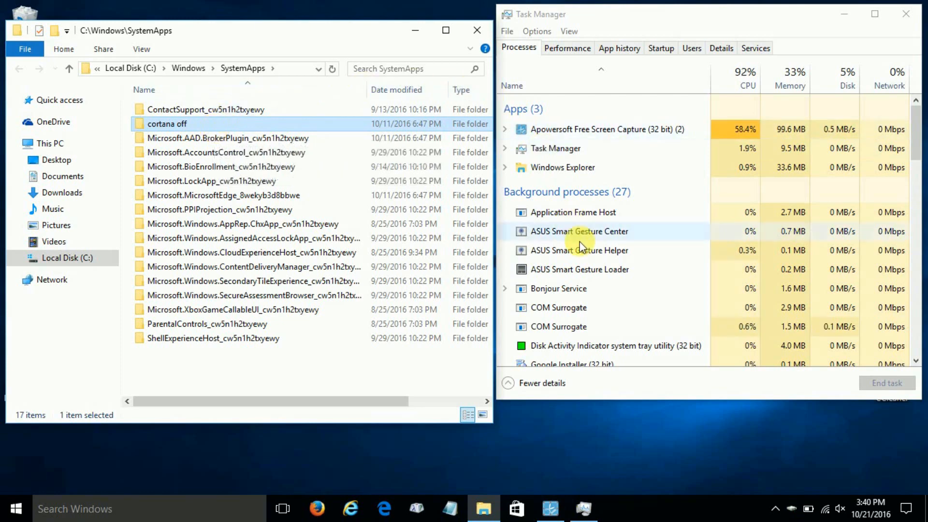
{"action": "scroll", "scroll_direction": "down", "scroll_amount": 3}
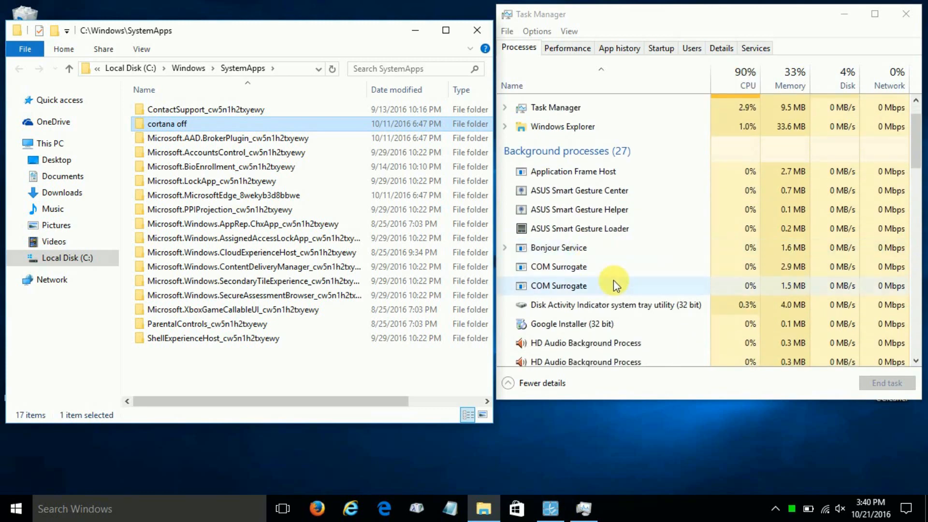
{"action": "mouse_move", "coordinate": [631, 269]}
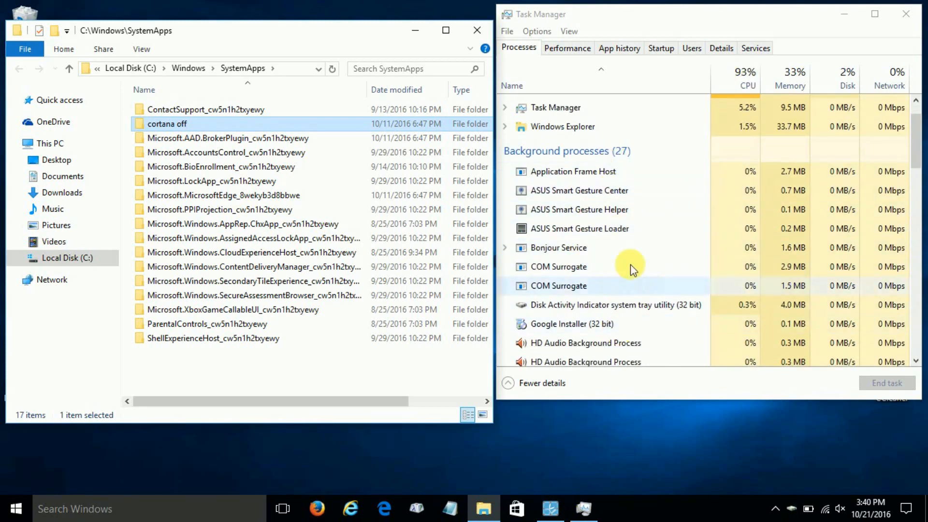
{"action": "mouse_move", "coordinate": [656, 200]}
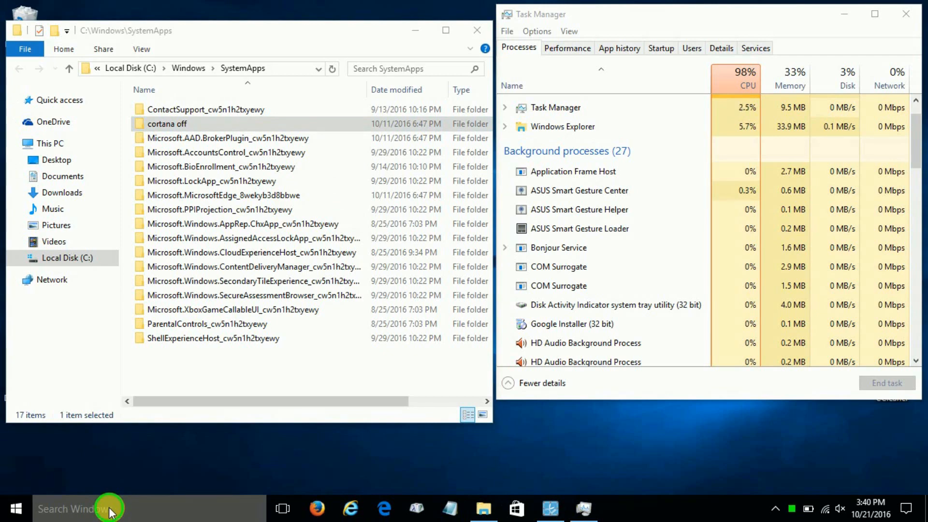
{"action": "mouse_move", "coordinate": [15, 508]}
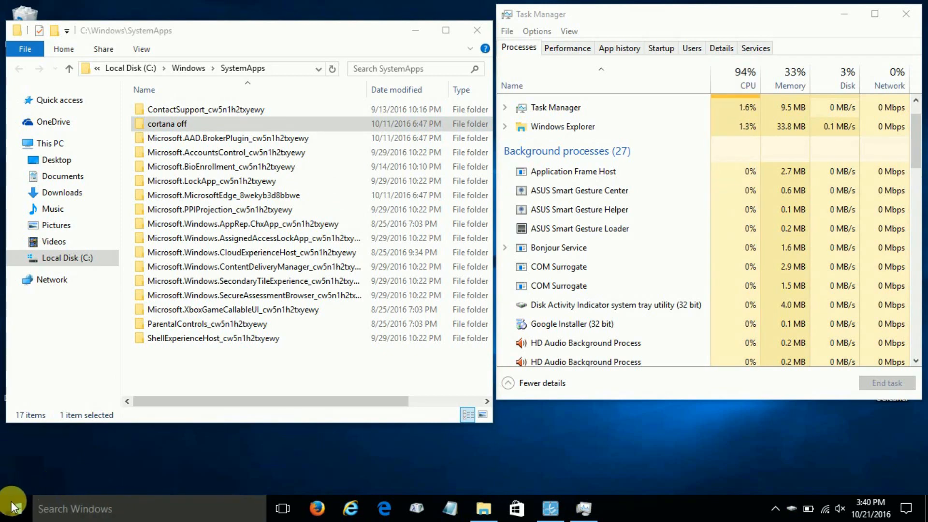
{"action": "right_click", "coordinate": [12, 508]}
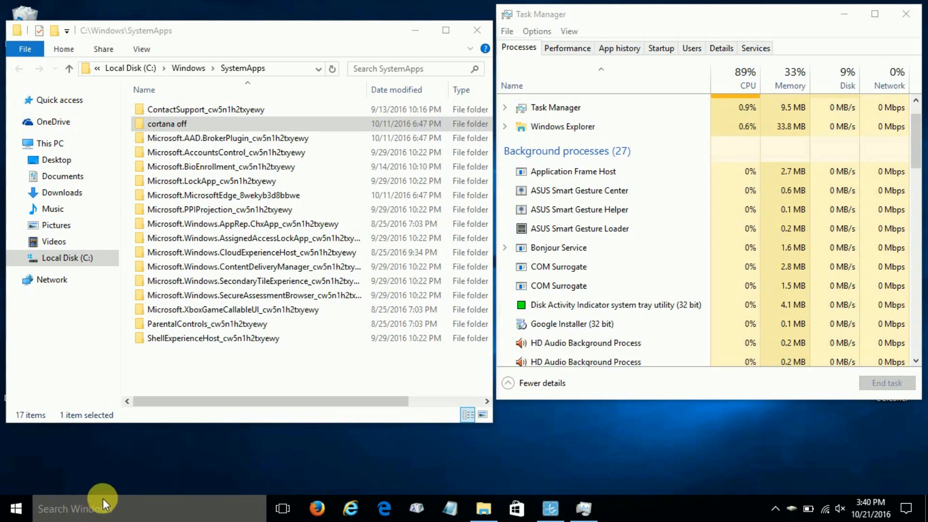
- Set the taskbar's Search option to Hidden so the search box disappears
{"action": "right_click", "coordinate": [187, 508]}
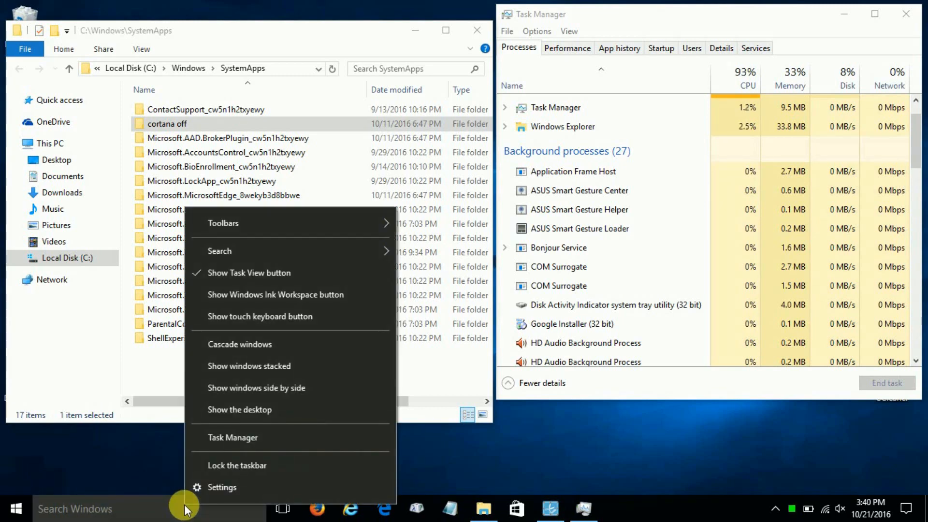
{"action": "mouse_move", "coordinate": [256, 395]}
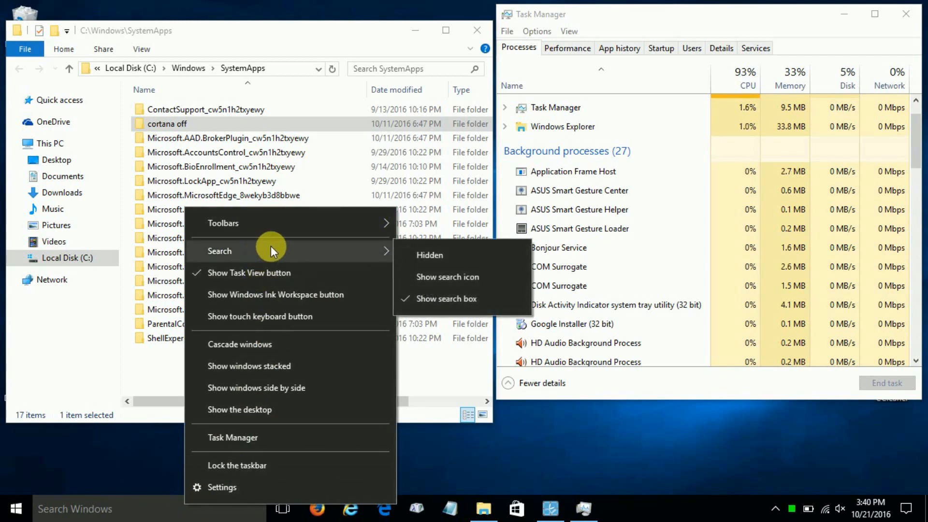
{"action": "mouse_move", "coordinate": [432, 255]}
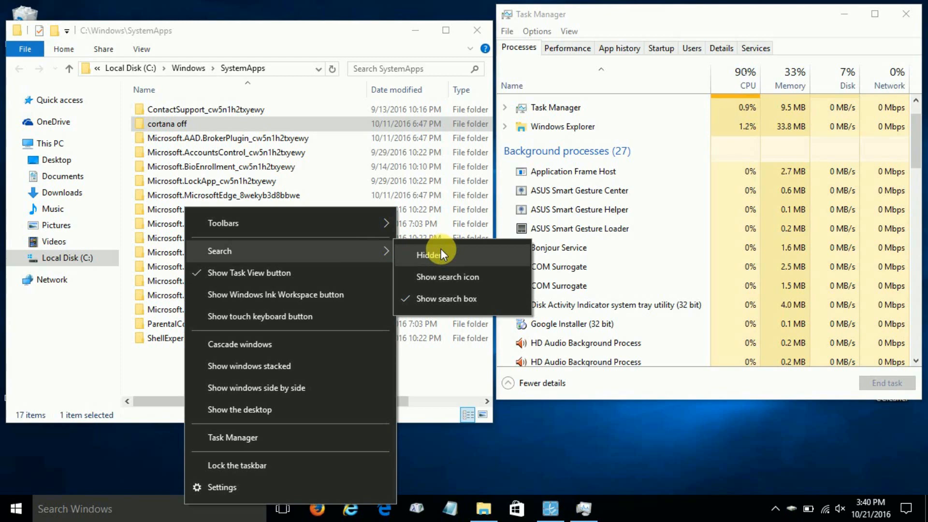
{"action": "left_click", "coordinate": [432, 255]}
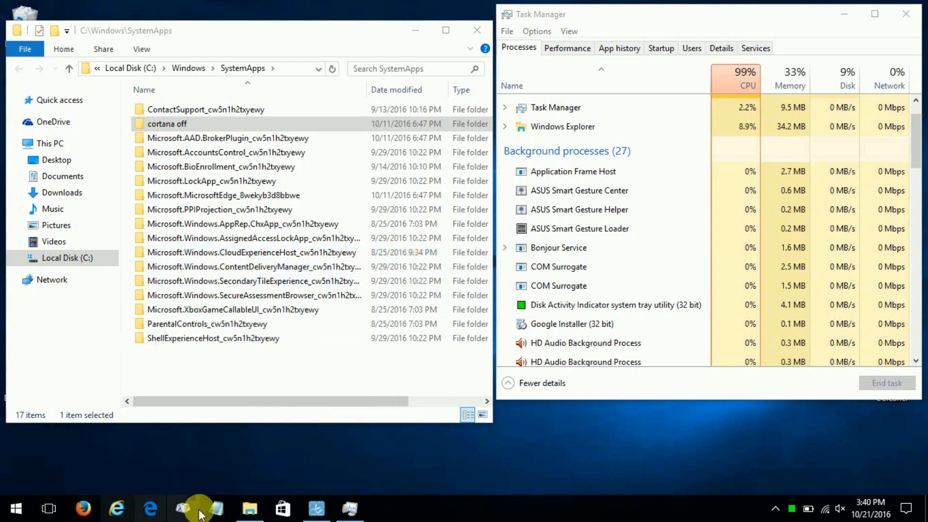
{"action": "mouse_move", "coordinate": [251, 507]}
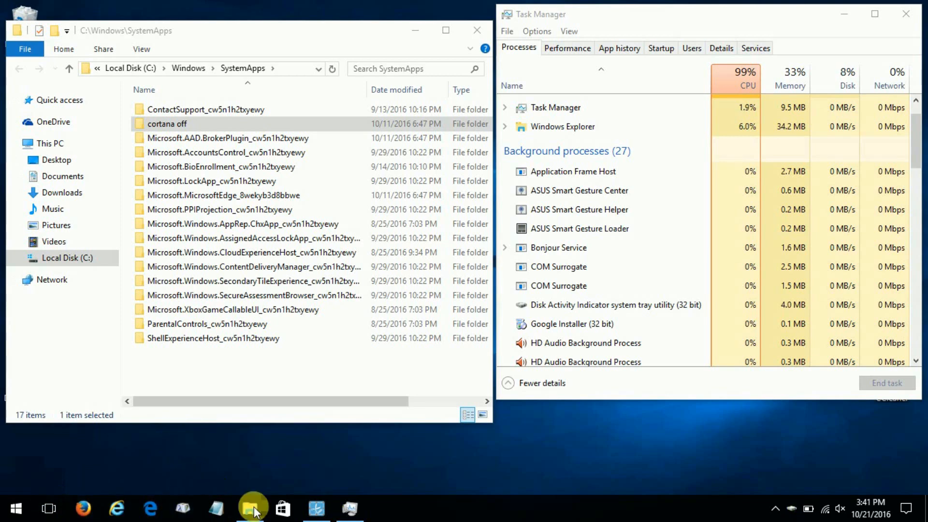
{"action": "mouse_move", "coordinate": [543, 430]}
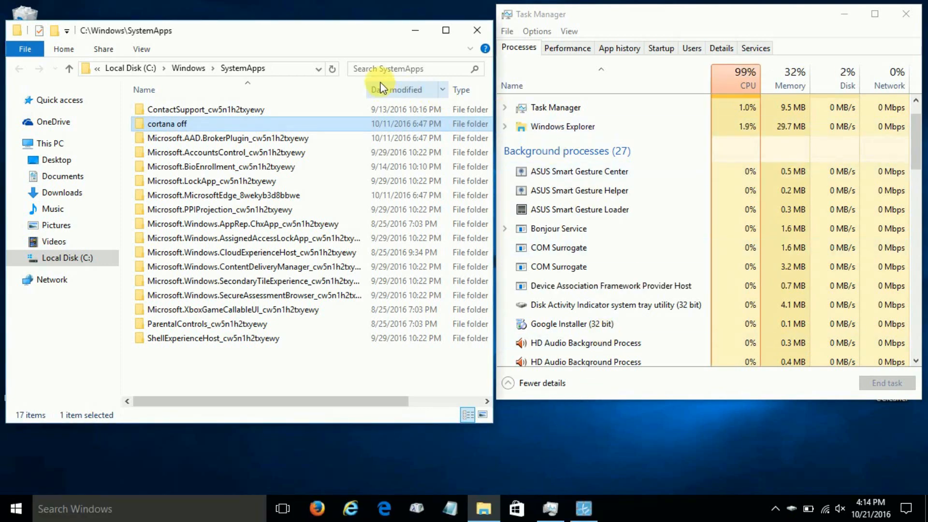
- Activate the 'Search SystemApps' box in File Explorer to begin a folder search
{"action": "left_click", "coordinate": [409, 69]}
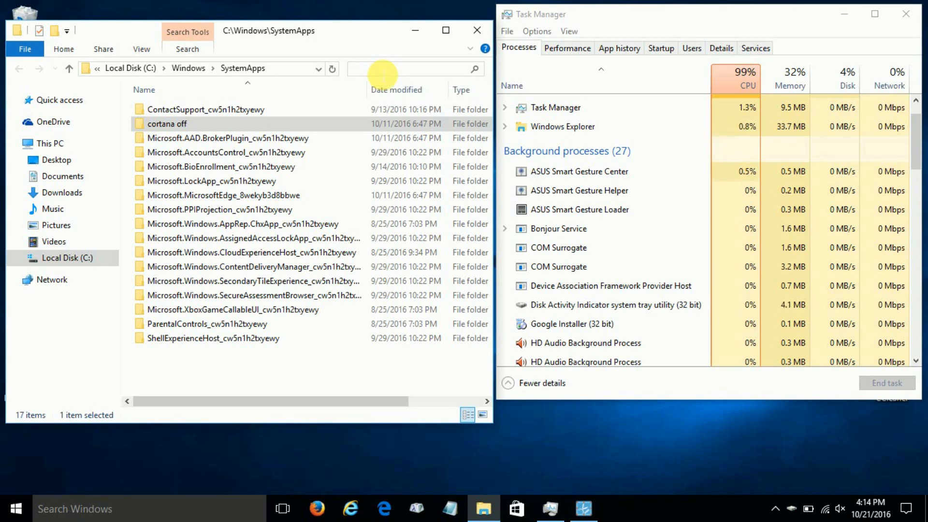
{"action": "left_click", "coordinate": [408, 68]}
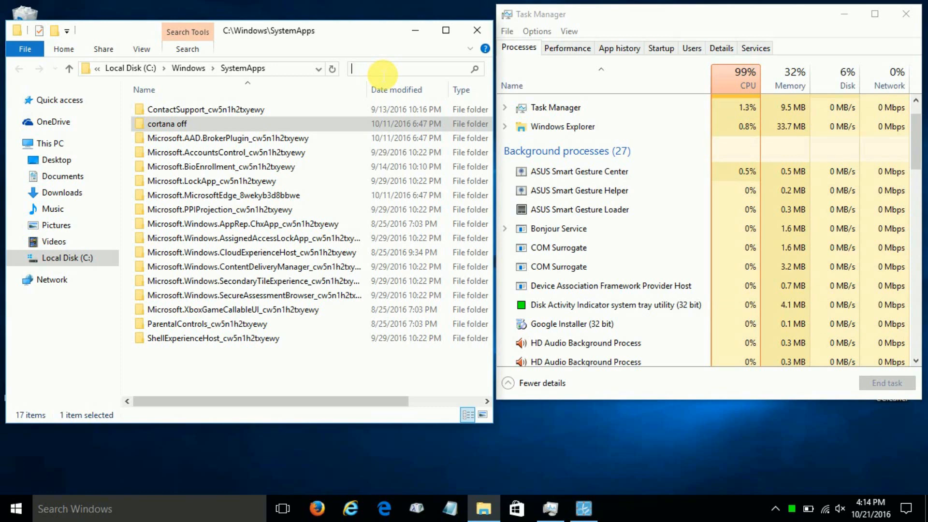